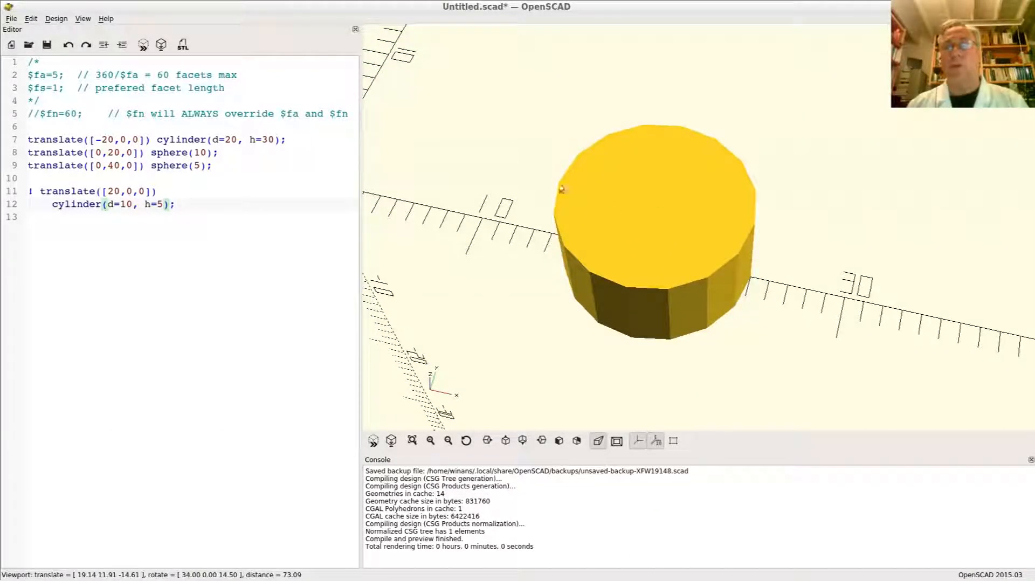
pyautogui.moveTo(578, 301)
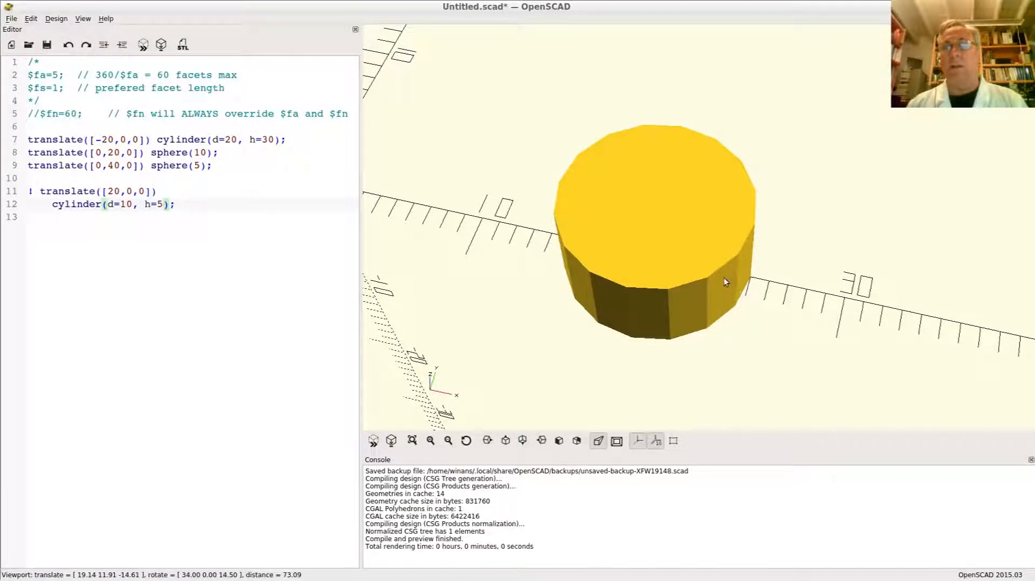
# - Add a local $fn=60 to the small cylinder so it previews as a smooth disc
pyautogui.moveTo(724, 283); pyautogui.dragTo(606, 262)
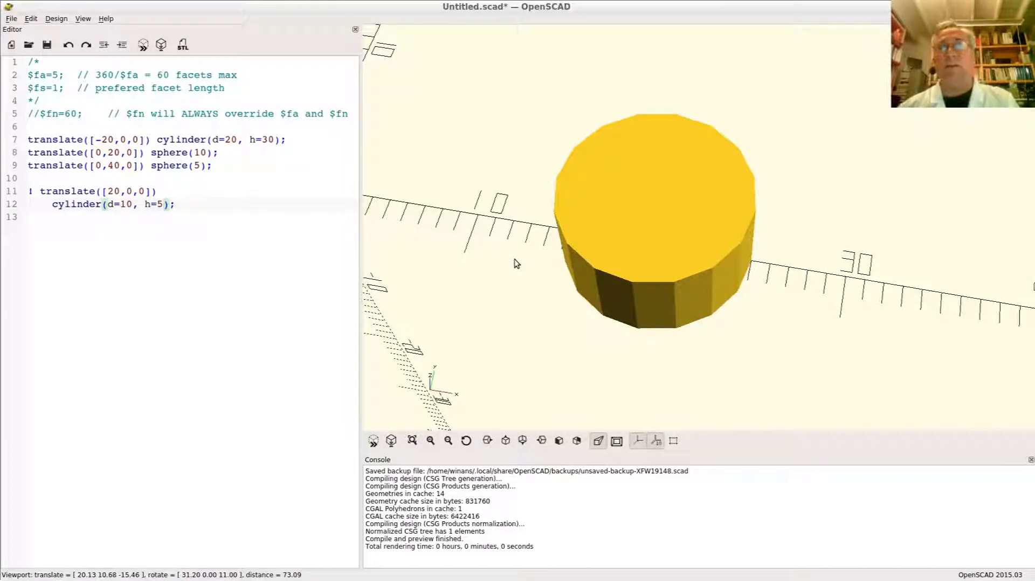
pyautogui.moveTo(597, 245)
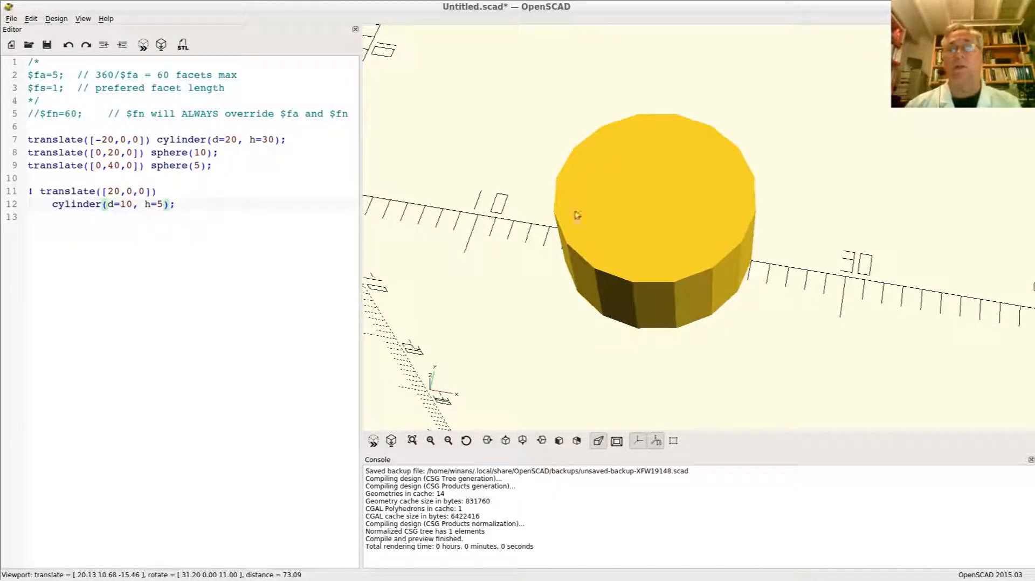
pyautogui.moveTo(682, 229)
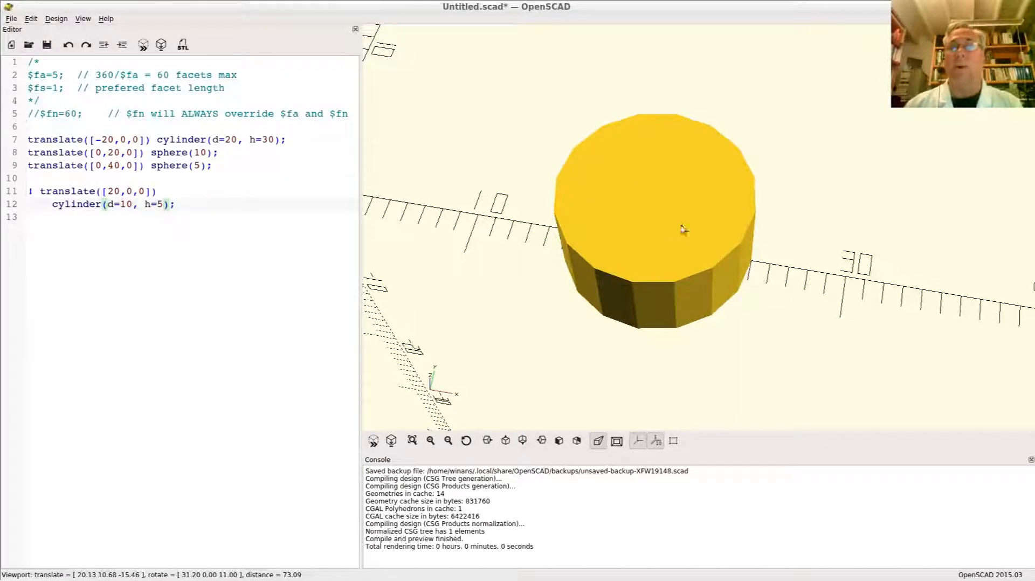
pyautogui.moveTo(584, 213)
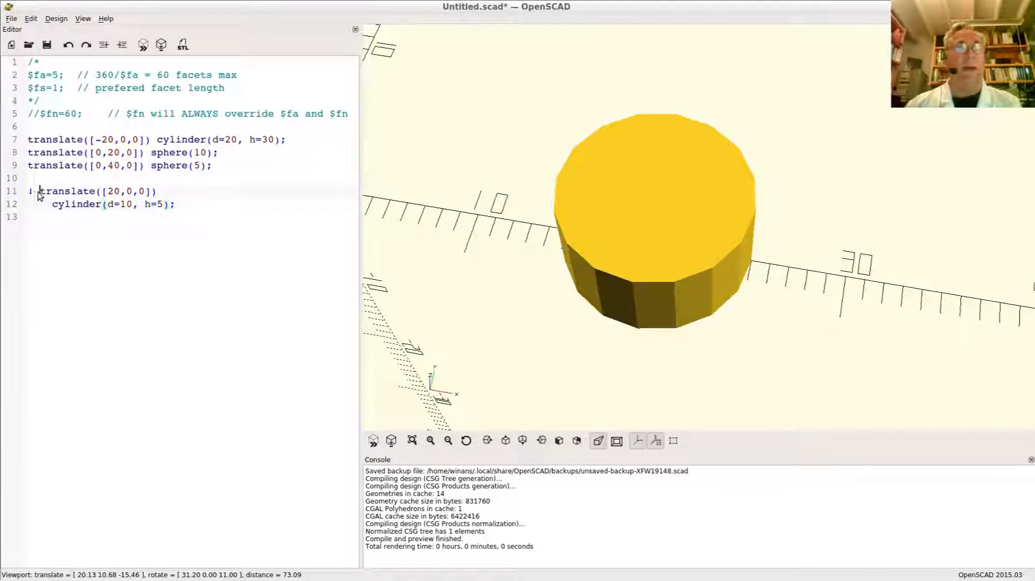
pyautogui.doubleClick(52, 192)
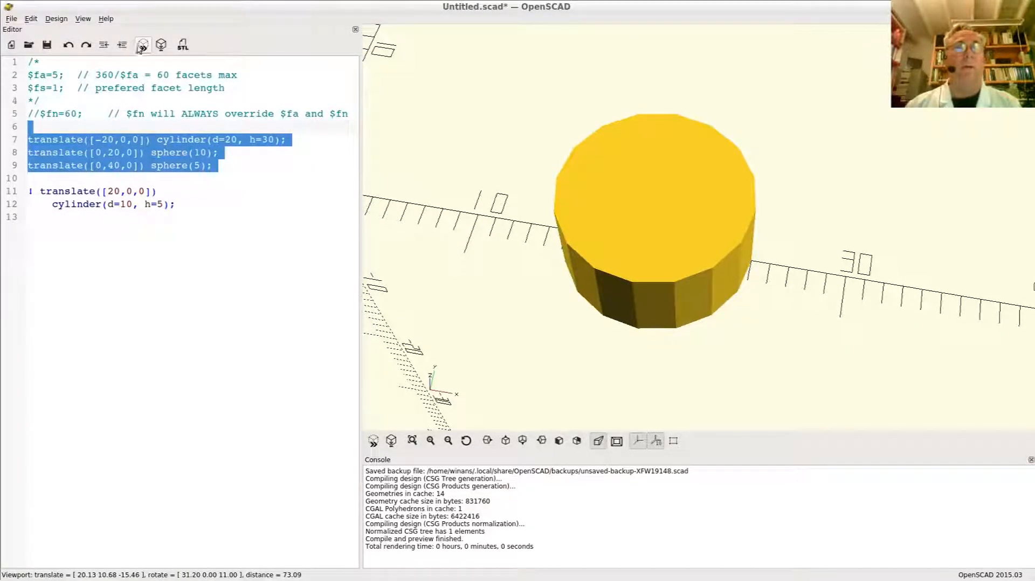
pyautogui.moveTo(142, 47)
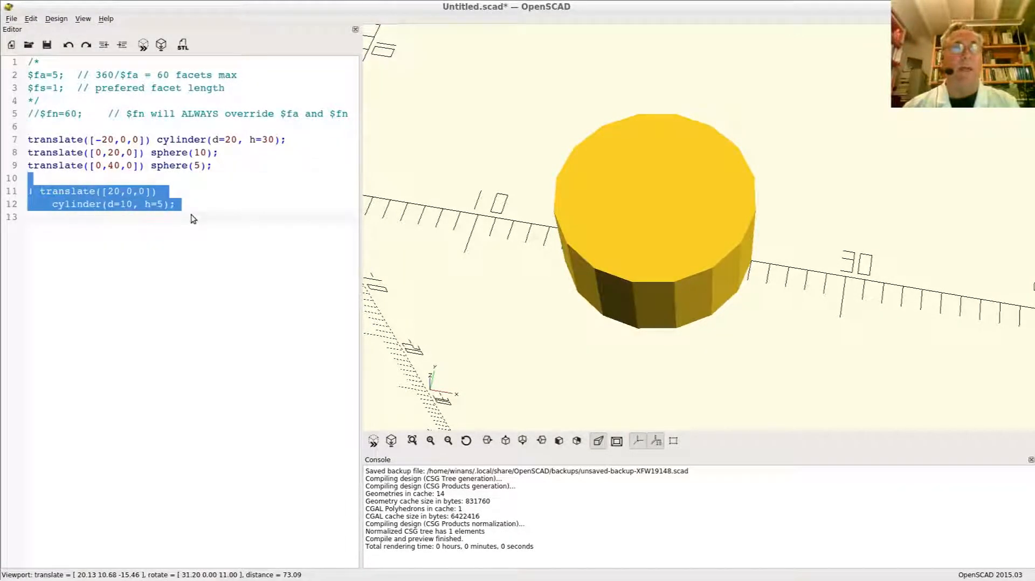
pyautogui.click(80, 205)
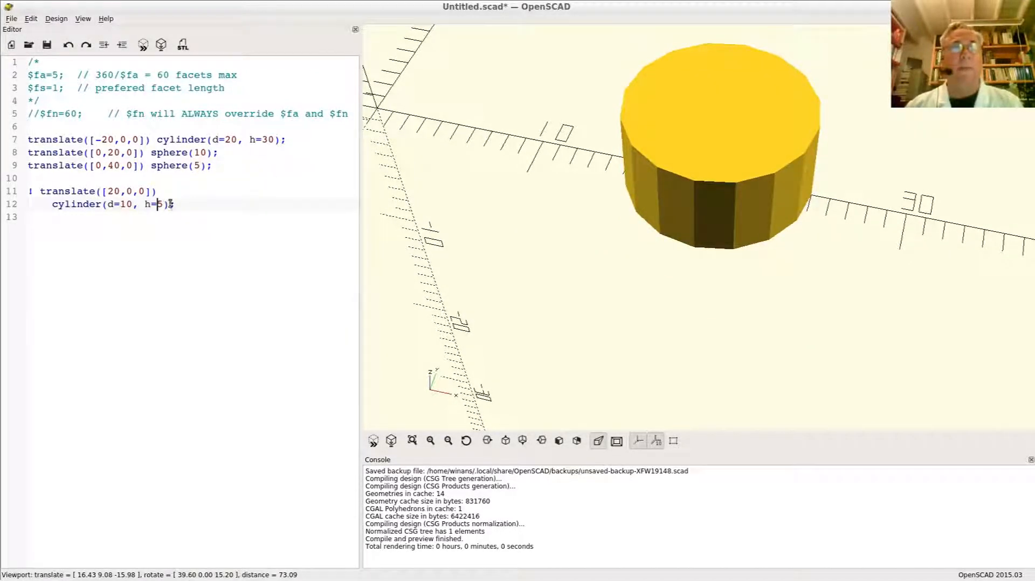
pyautogui.write('" "')
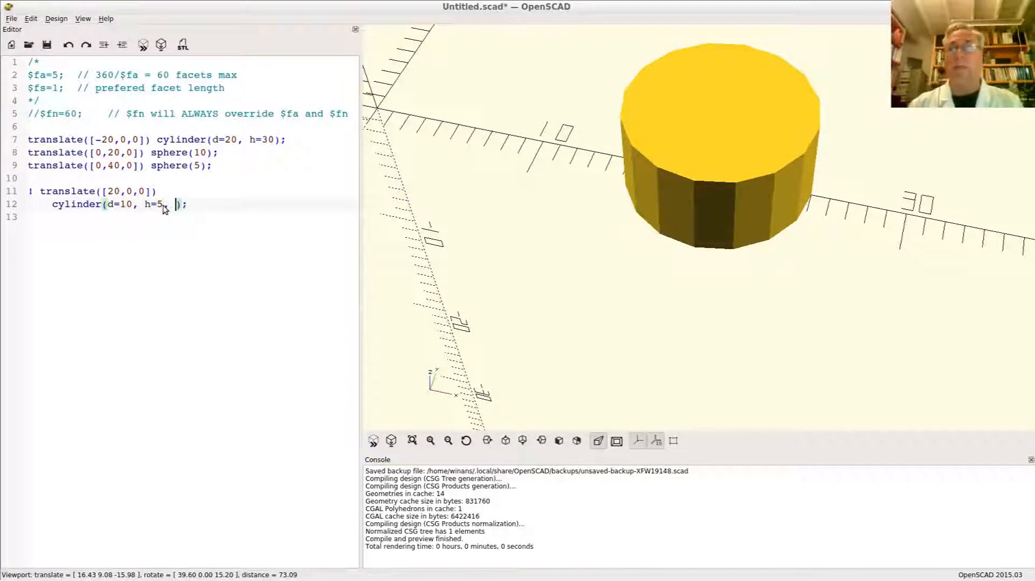
pyautogui.write('$f')
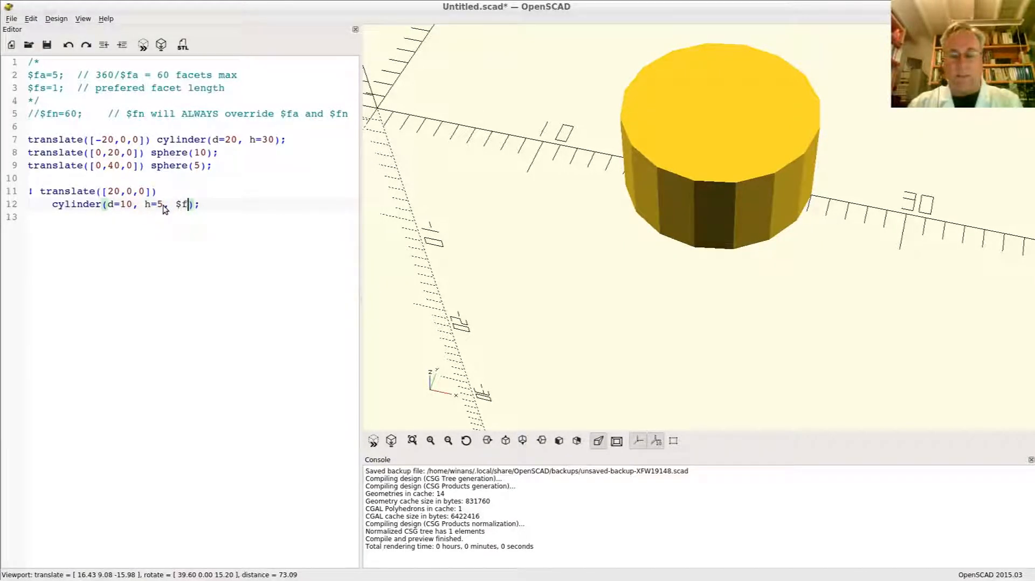
pyautogui.write('n=')
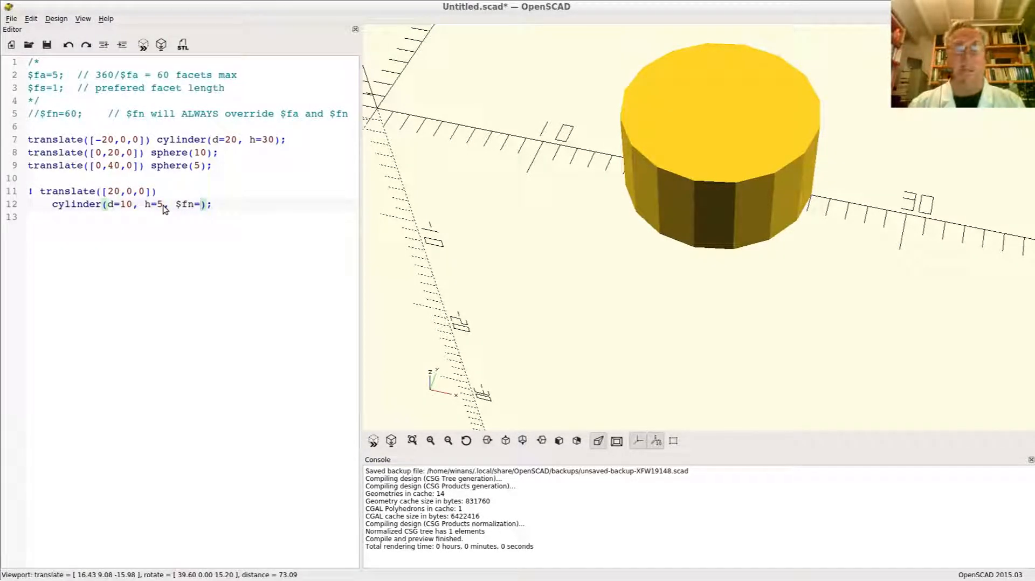
pyautogui.write('60')
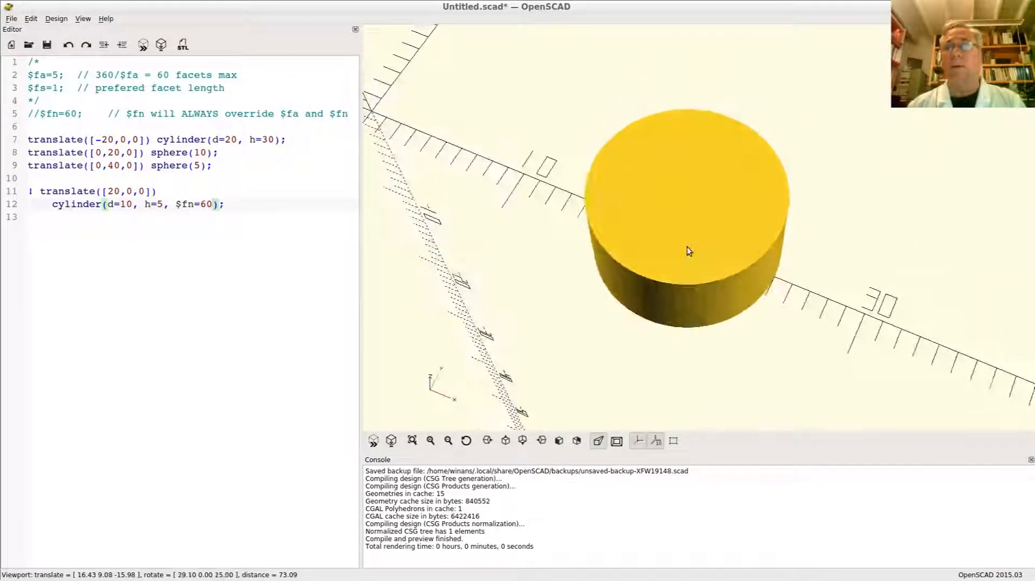
# - Orbit around the smooth cylinder, then start removing the local facet override
pyautogui.moveTo(689, 251); pyautogui.dragTo(674, 269)
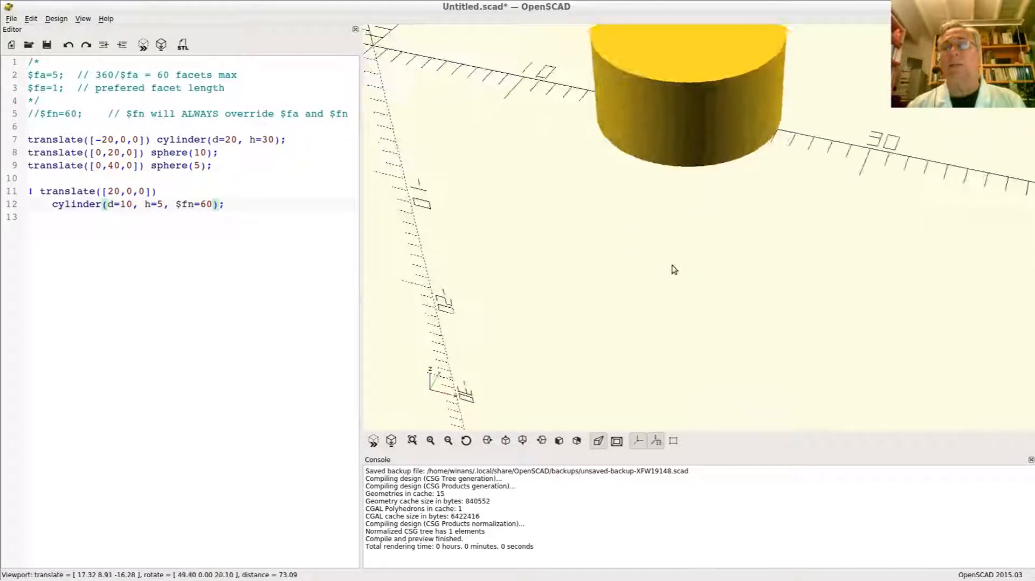
pyautogui.moveTo(673, 269); pyautogui.dragTo(644, 275)
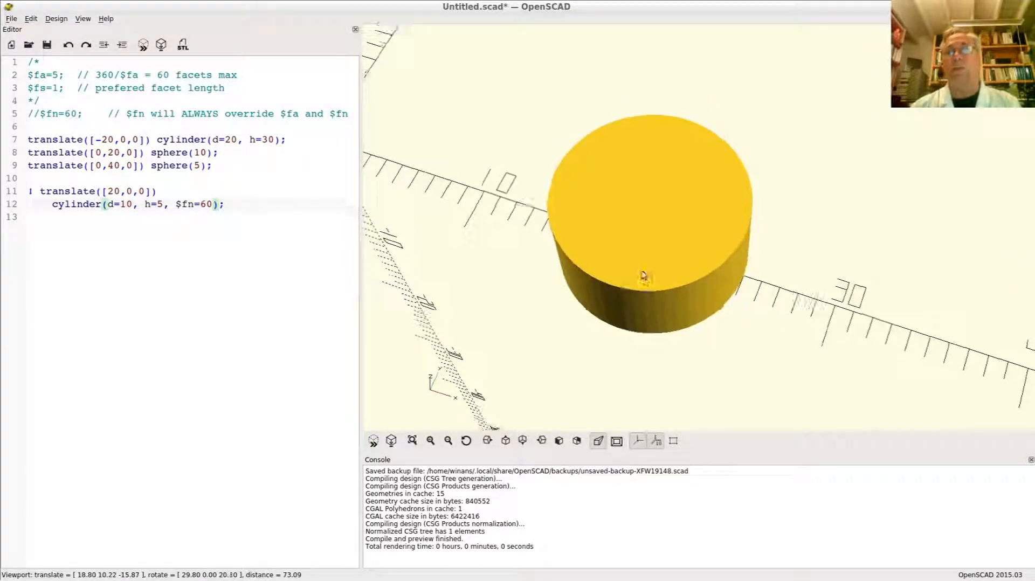
pyautogui.moveTo(644, 274); pyautogui.dragTo(610, 278)
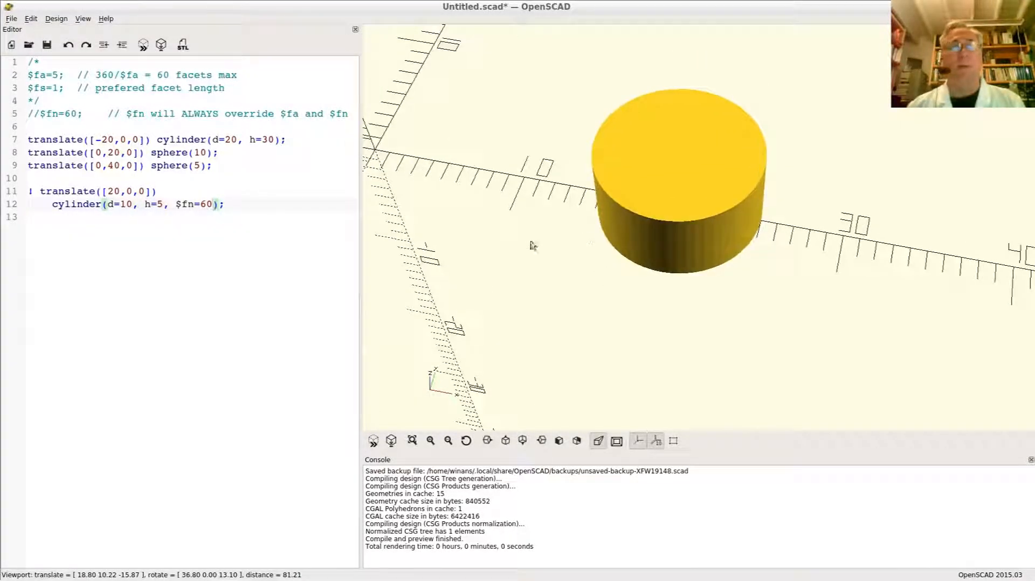
pyautogui.moveTo(325, 255)
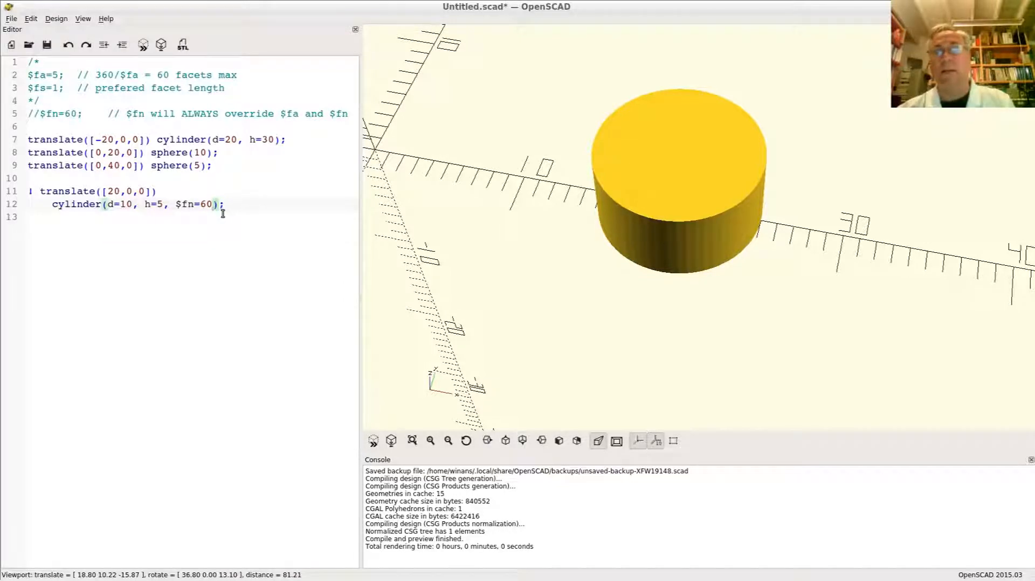
pyautogui.press('BackSpace')
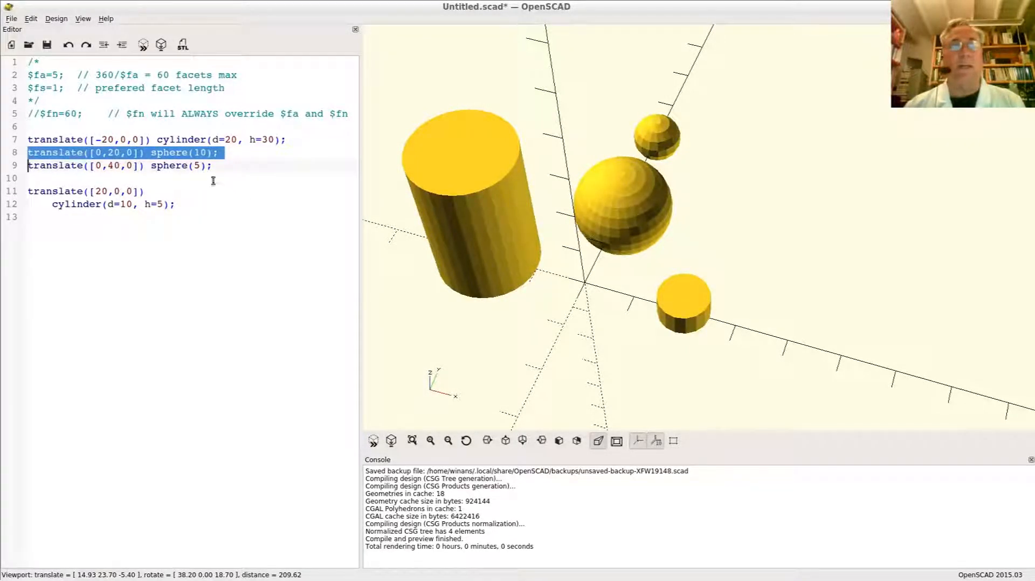
# - Move to the commented-out global $fn=60 line to re-enable it
pyautogui.click(184, 217)
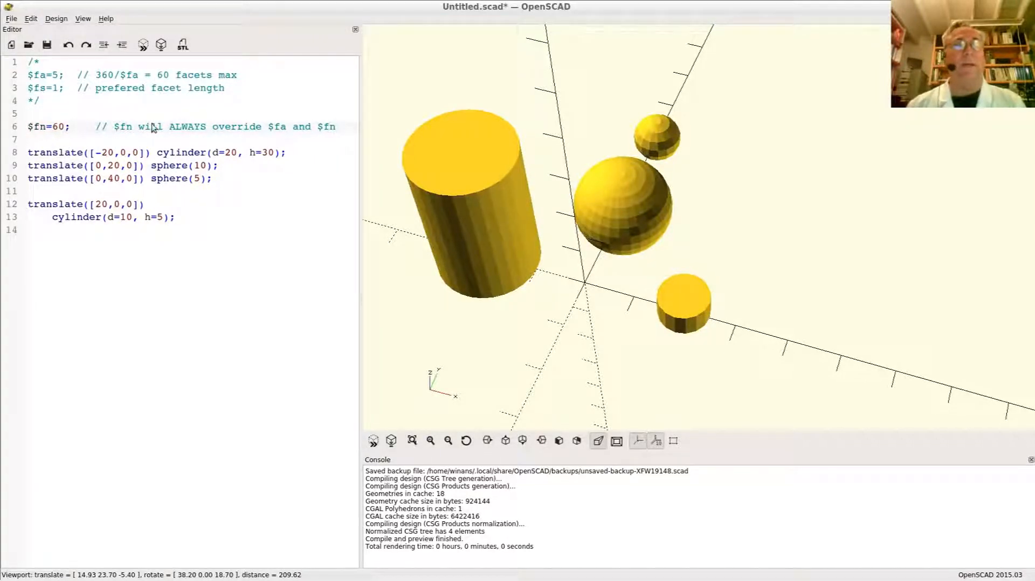
pyautogui.moveTo(123, 125)
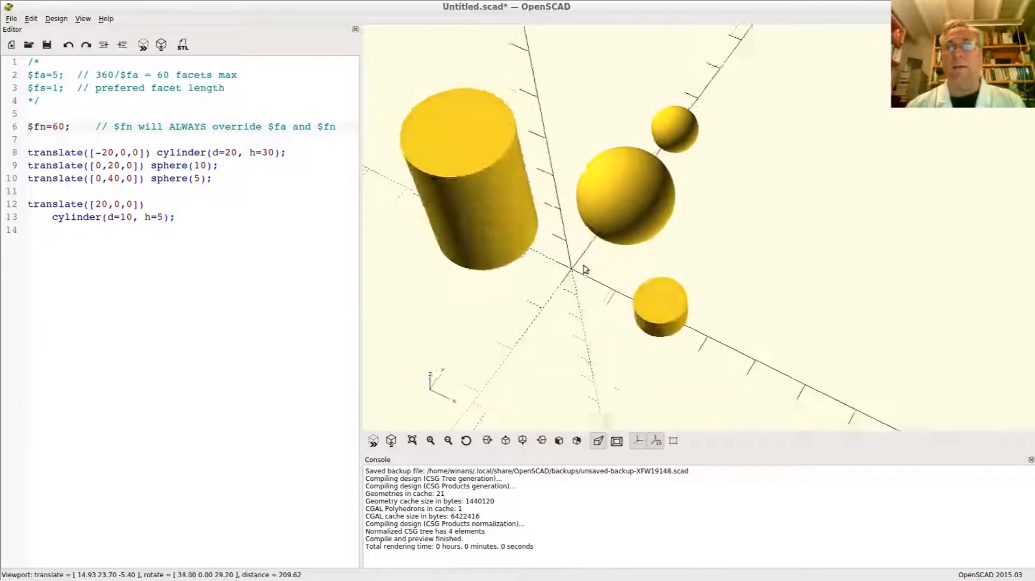
pyautogui.moveTo(584, 269); pyautogui.dragTo(600, 267)
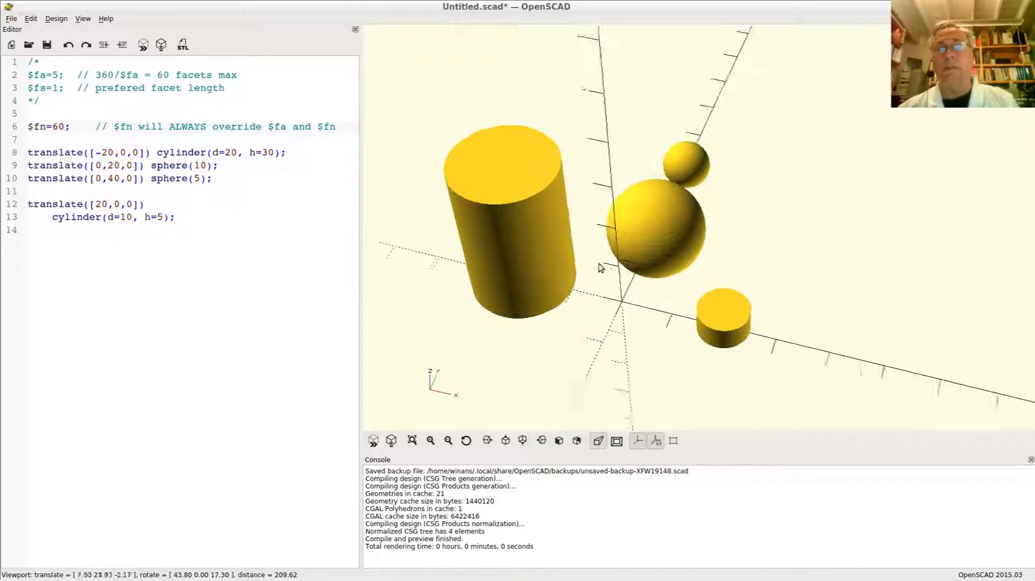
pyautogui.moveTo(600, 268); pyautogui.dragTo(614, 281)
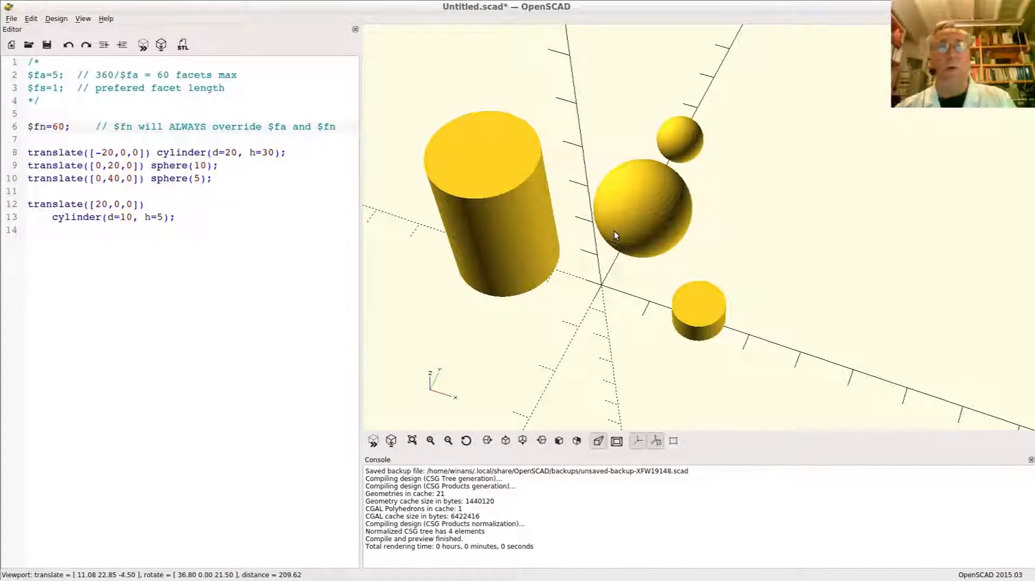
pyautogui.moveTo(631, 239)
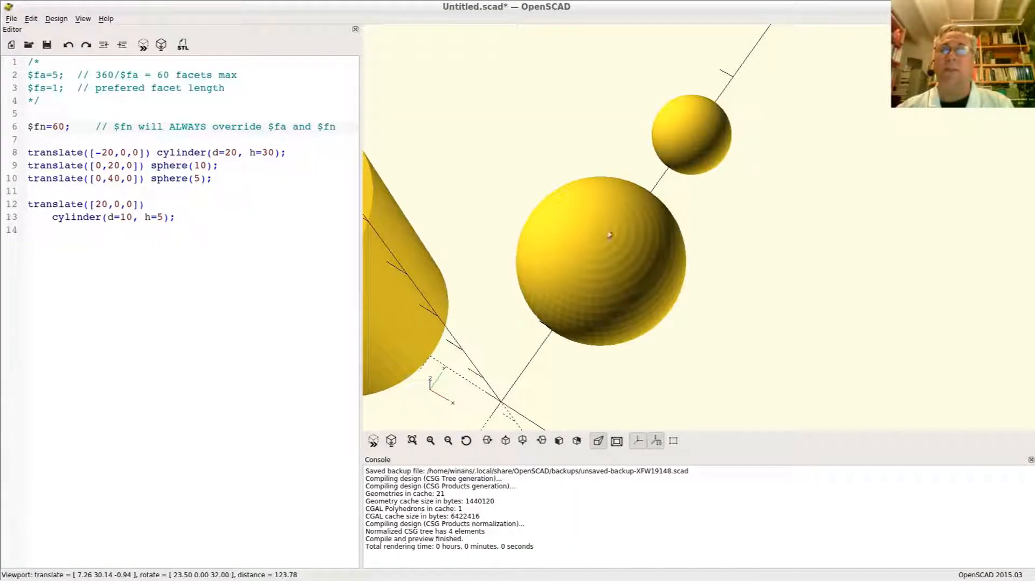
pyautogui.moveTo(572, 260)
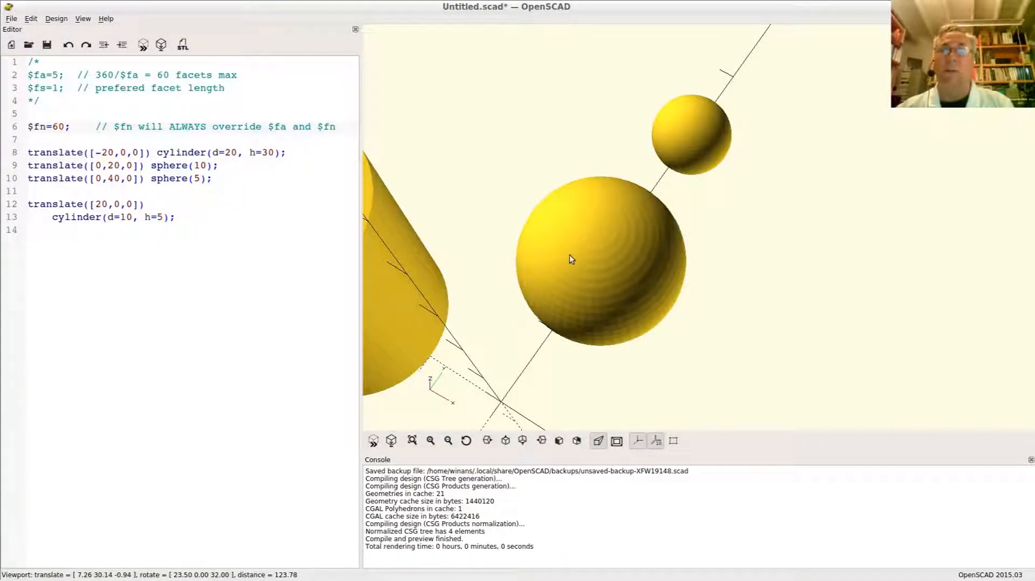
pyautogui.moveTo(577, 266)
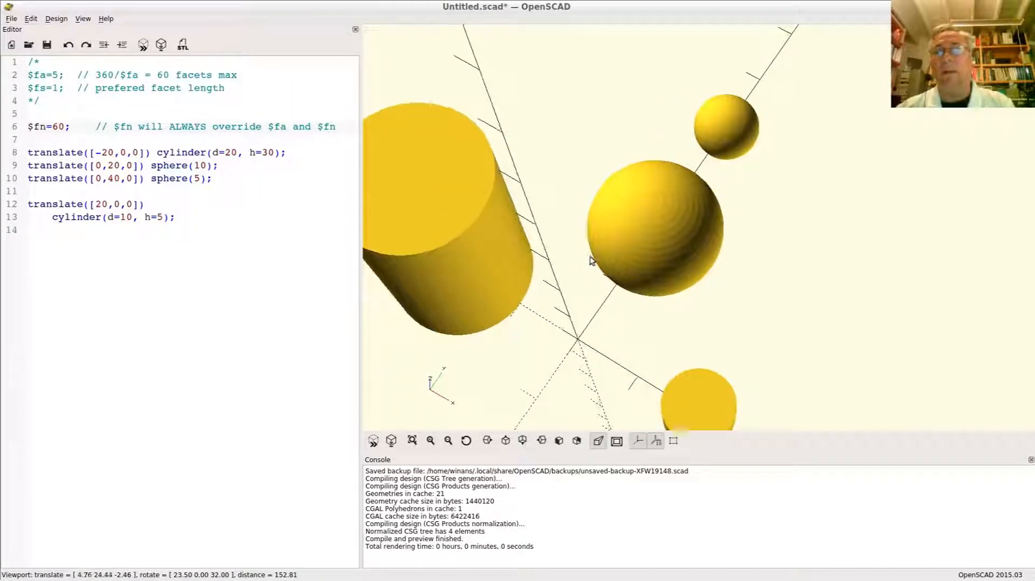
# - Orbit and pan the preview to compare the smoothness of the spheres and cylinders under $fn=60
pyautogui.moveTo(590, 260); pyautogui.dragTo(636, 238)
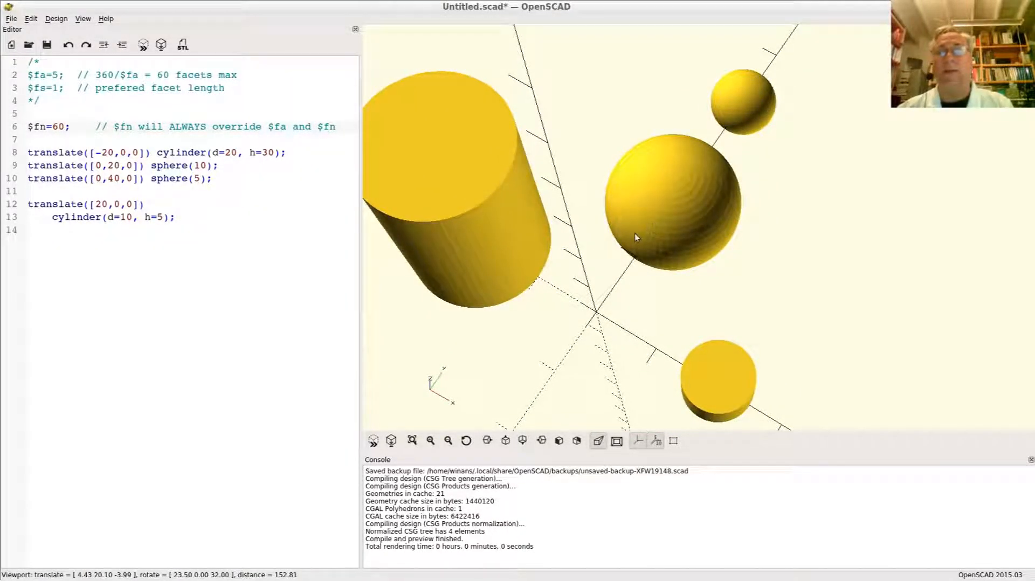
pyautogui.moveTo(637, 237); pyautogui.dragTo(657, 245)
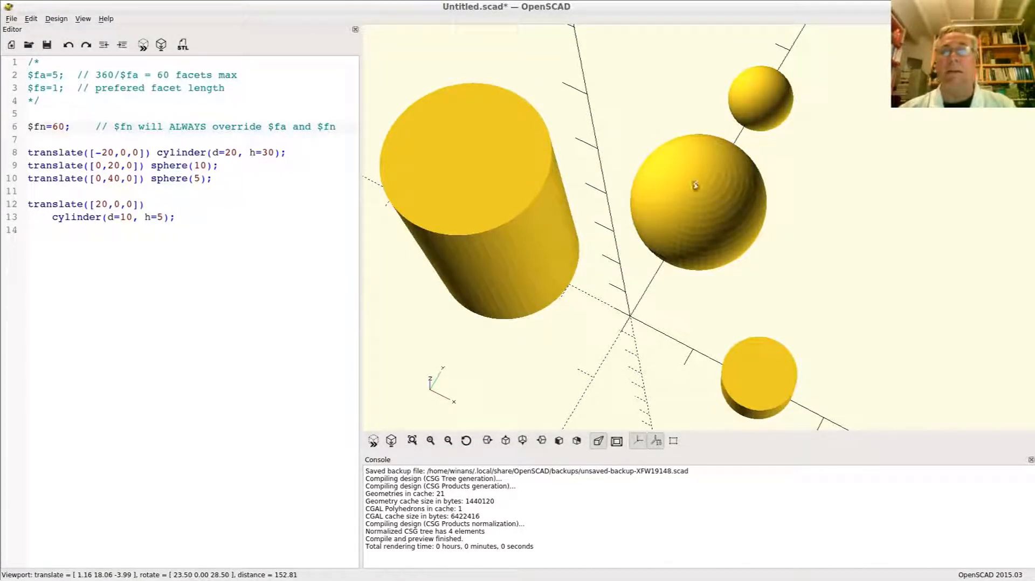
pyautogui.moveTo(643, 265)
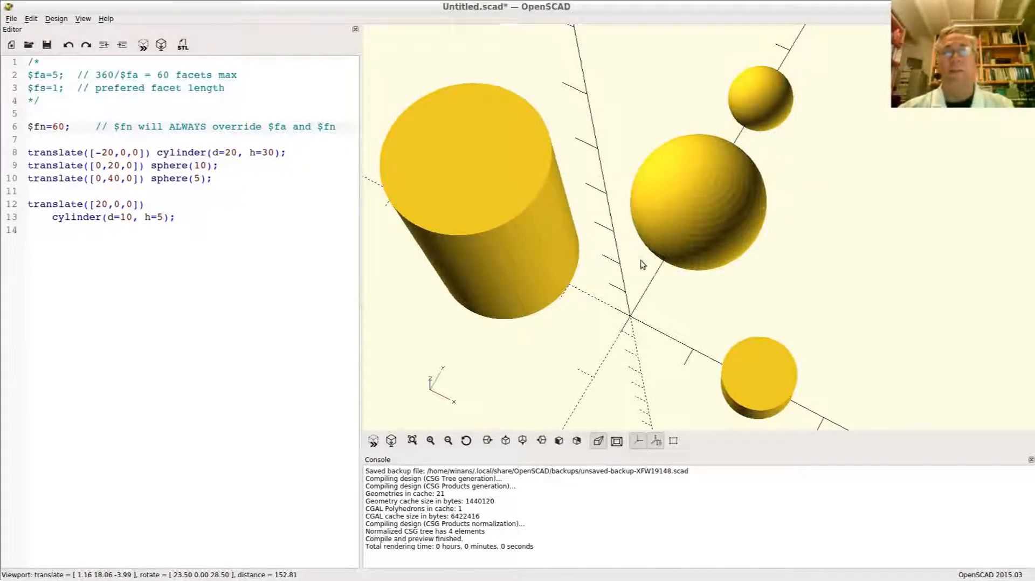
pyautogui.moveTo(640, 264); pyautogui.dragTo(644, 258)
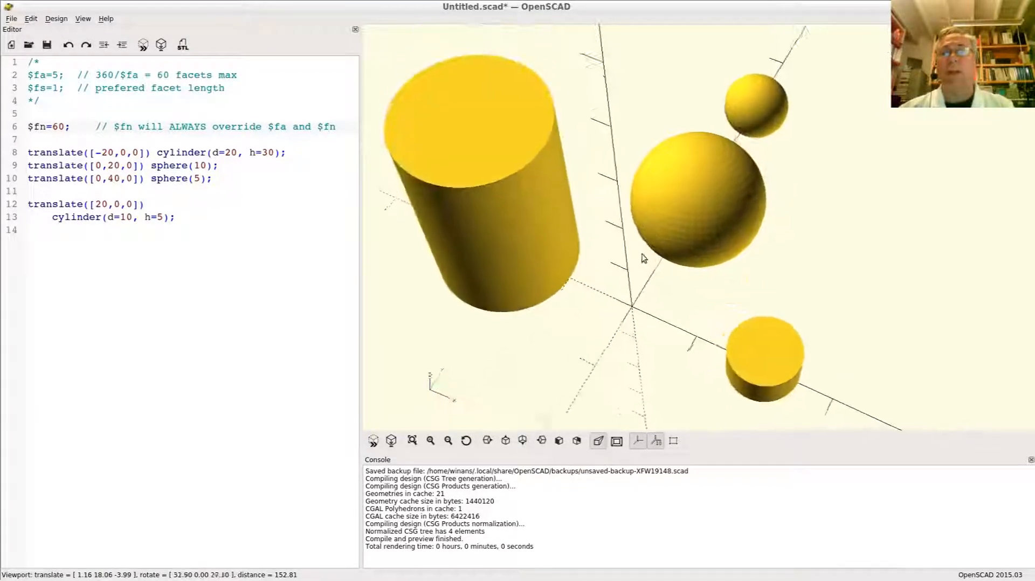
pyautogui.moveTo(644, 258); pyautogui.dragTo(718, 260)
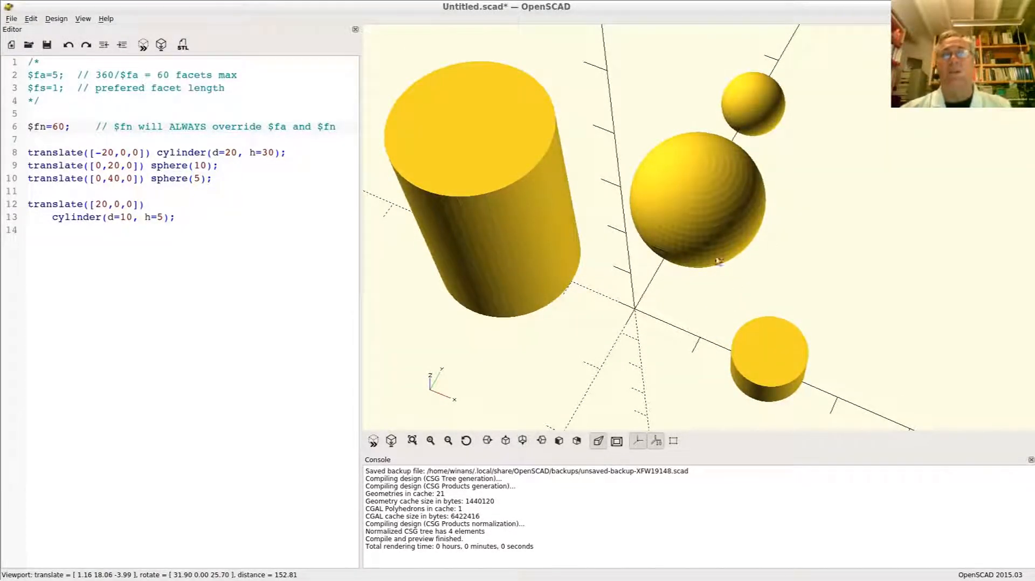
pyautogui.moveTo(648, 250)
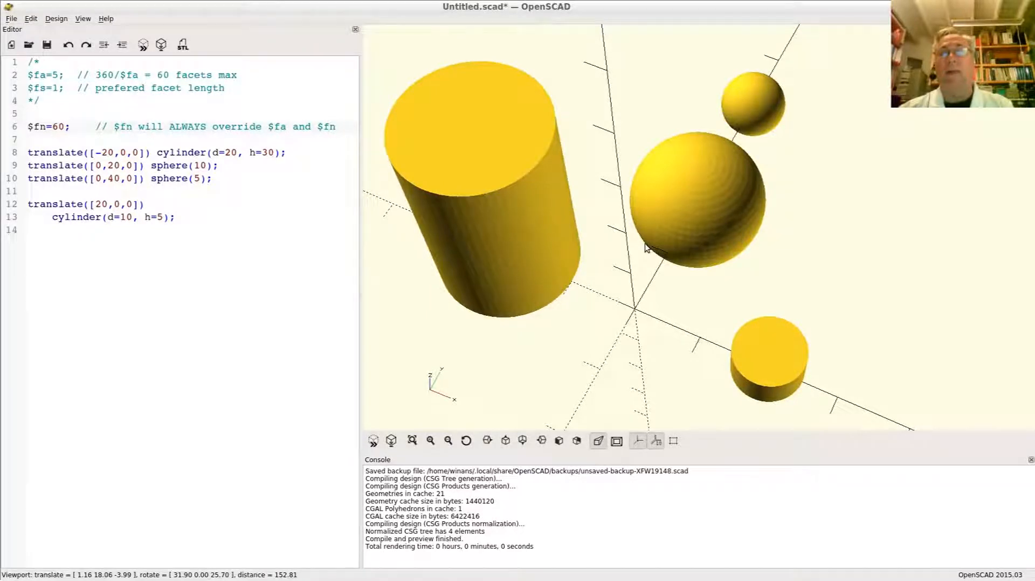
pyautogui.moveTo(683, 364)
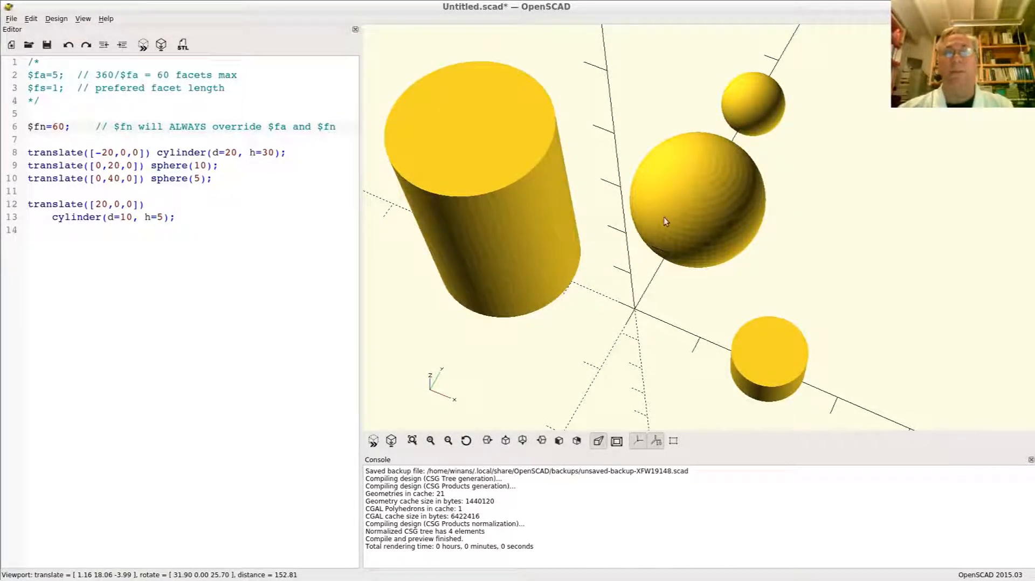
pyautogui.moveTo(665, 221); pyautogui.dragTo(684, 209)
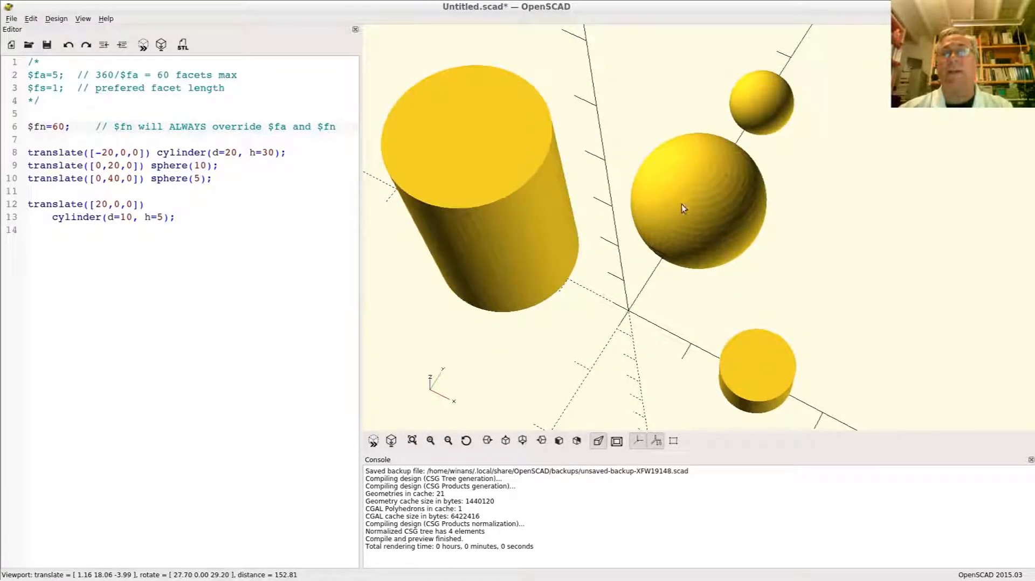
pyautogui.moveTo(684, 209); pyautogui.dragTo(680, 210)
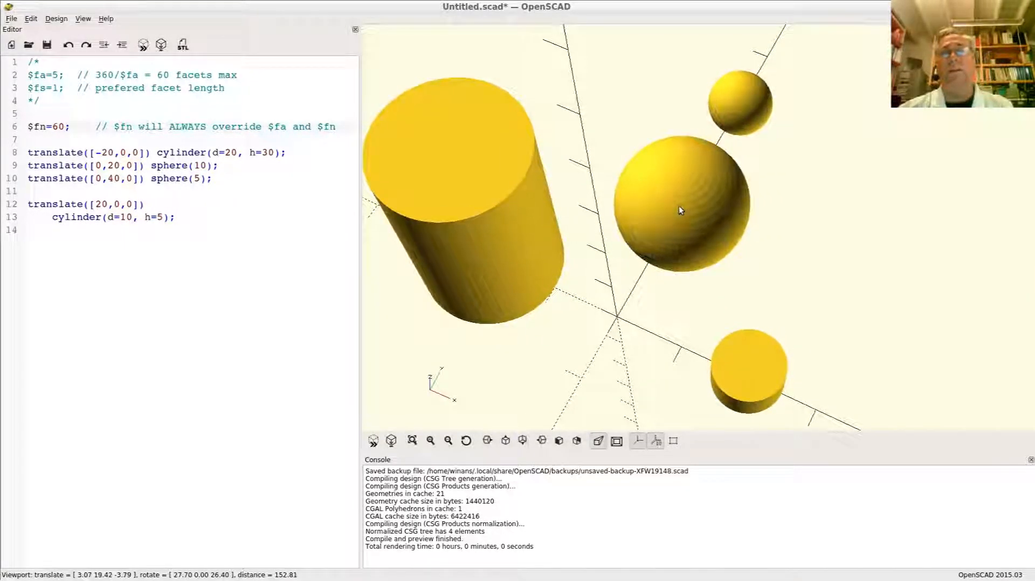
pyautogui.moveTo(681, 210); pyautogui.dragTo(668, 211)
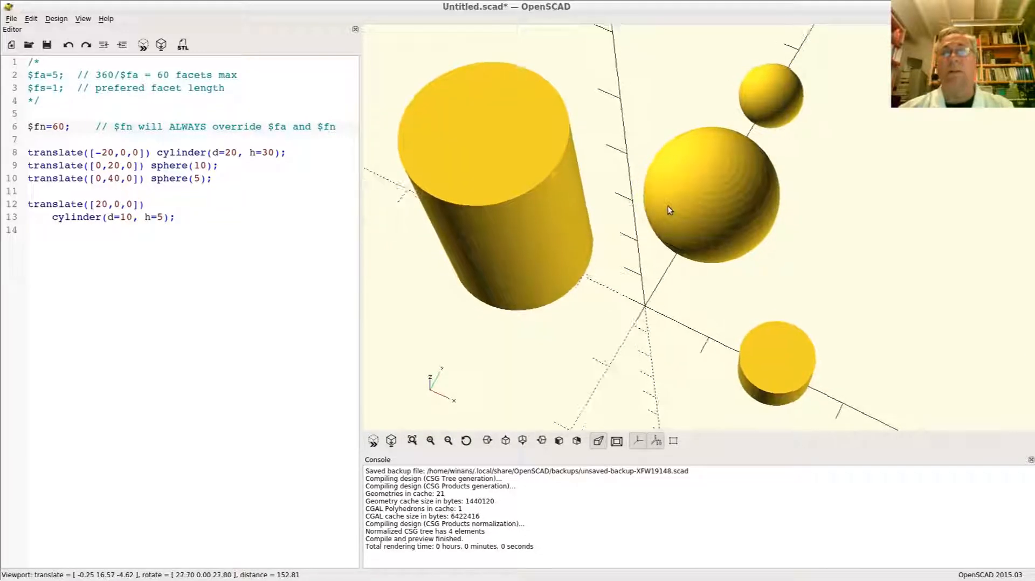
pyautogui.moveTo(830, 343)
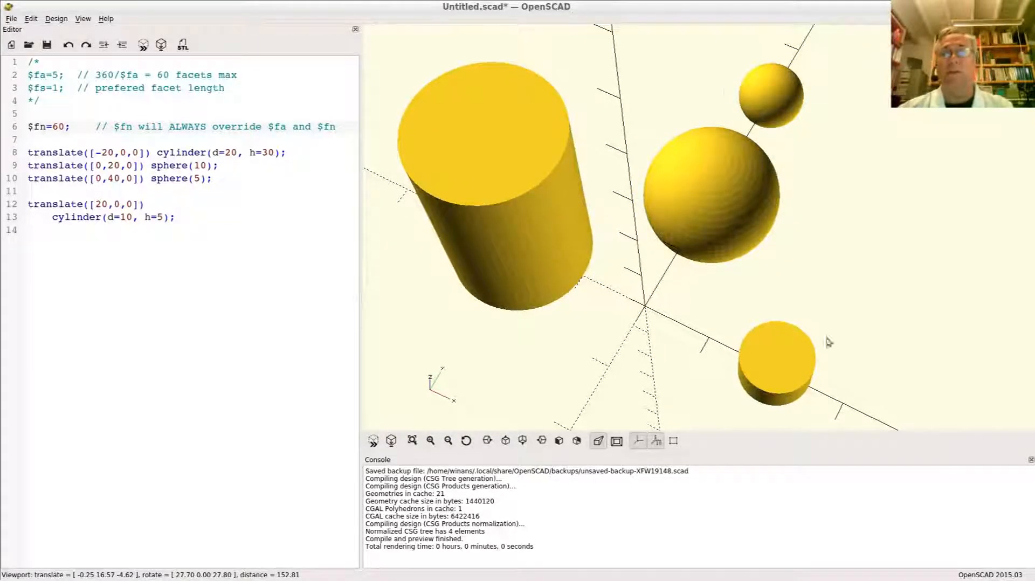
pyautogui.moveTo(716, 216)
pyautogui.write('//')
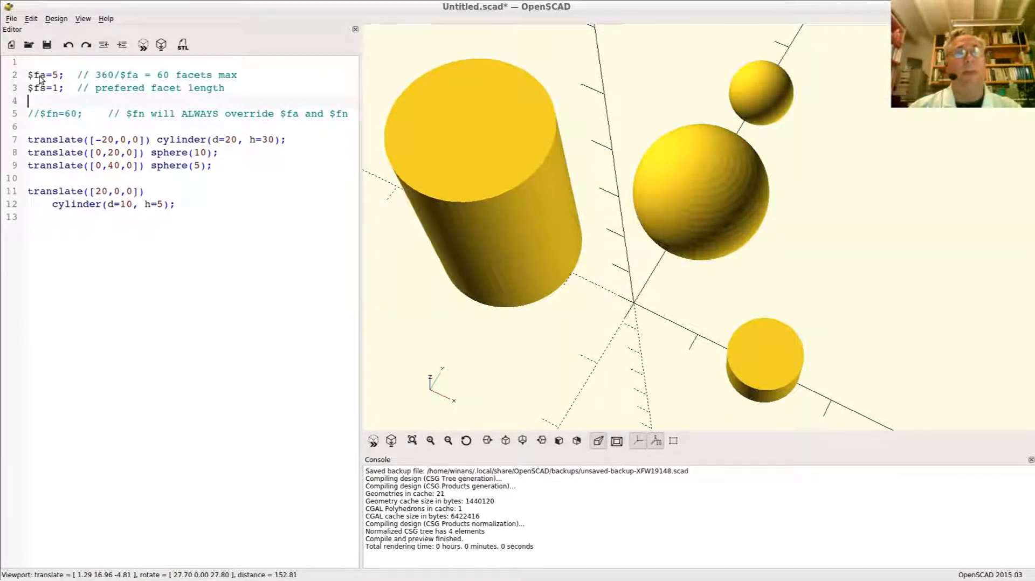
pyautogui.doubleClick(41, 87)
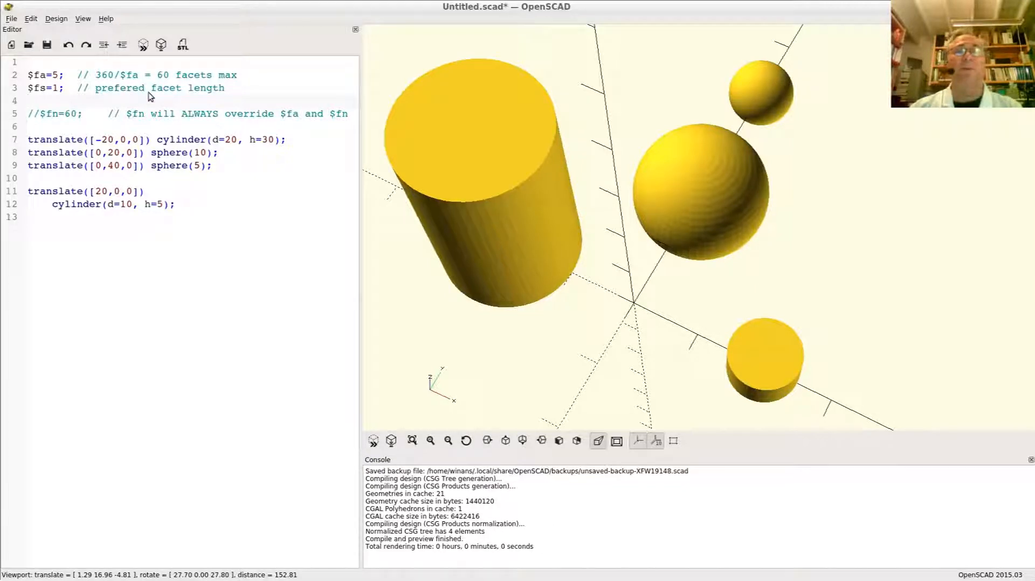
pyautogui.tripleClick(59, 76)
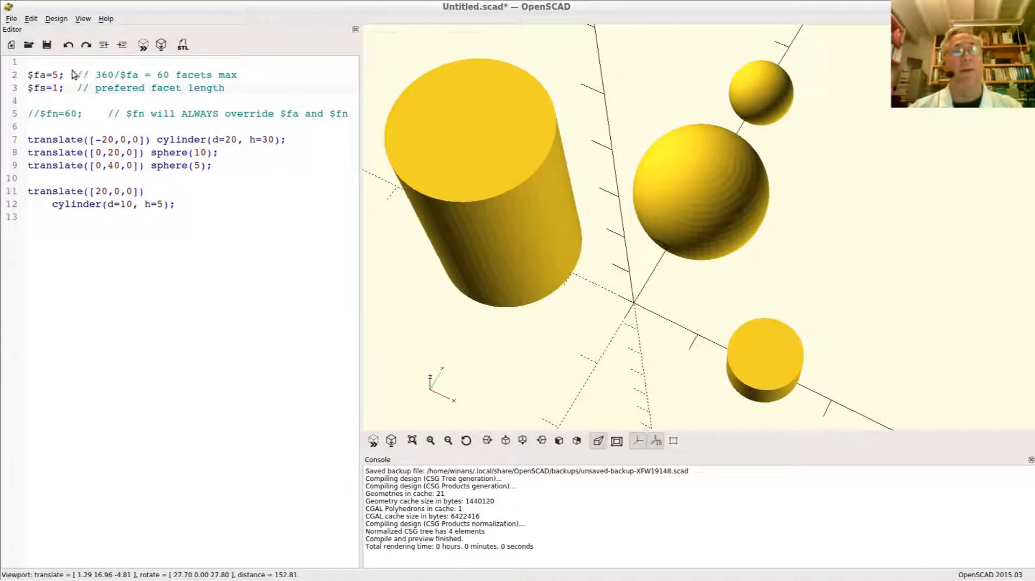
pyautogui.doubleClick(106, 75)
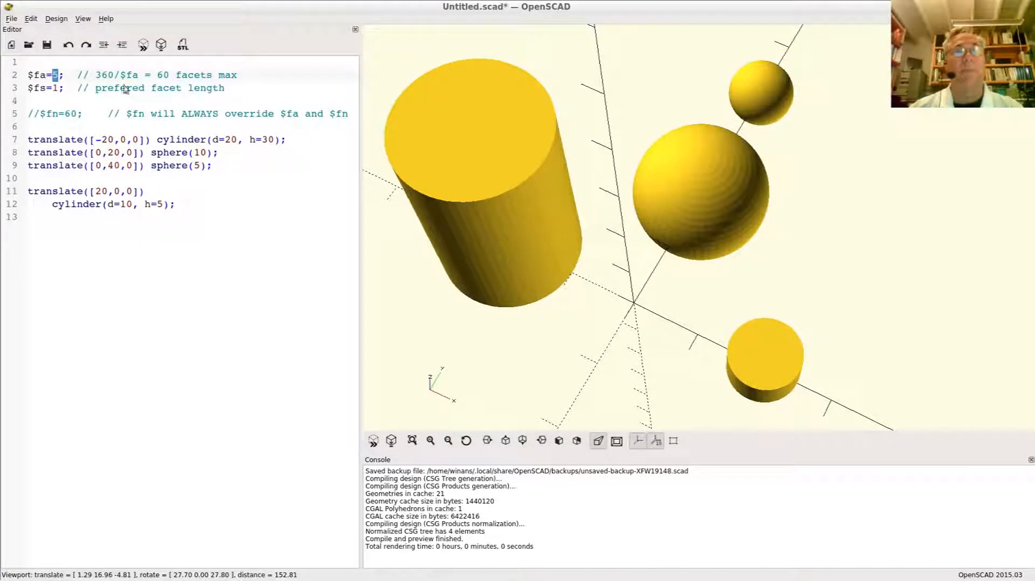
pyautogui.doubleClick(163, 74)
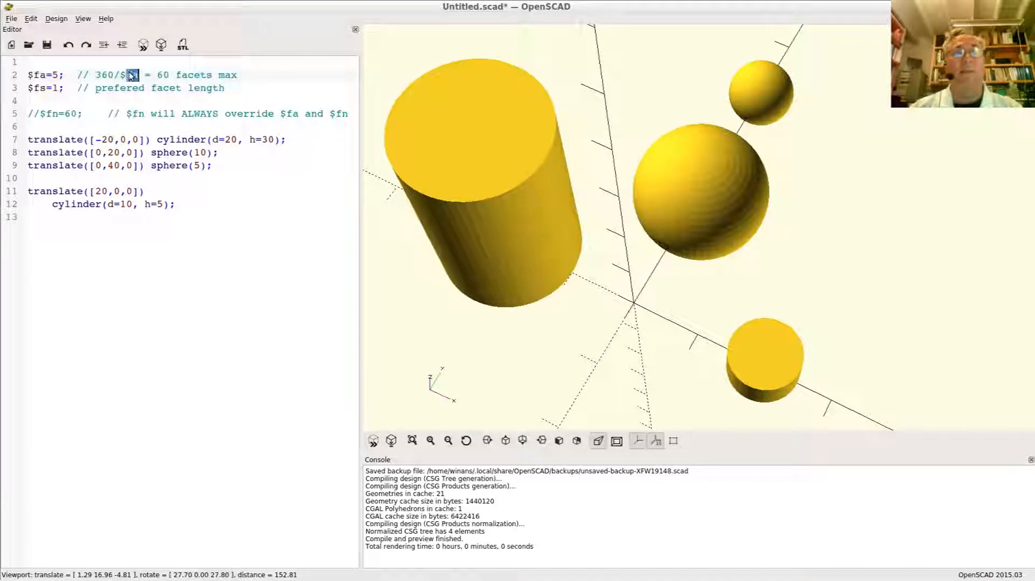
pyautogui.tripleClick(133, 75)
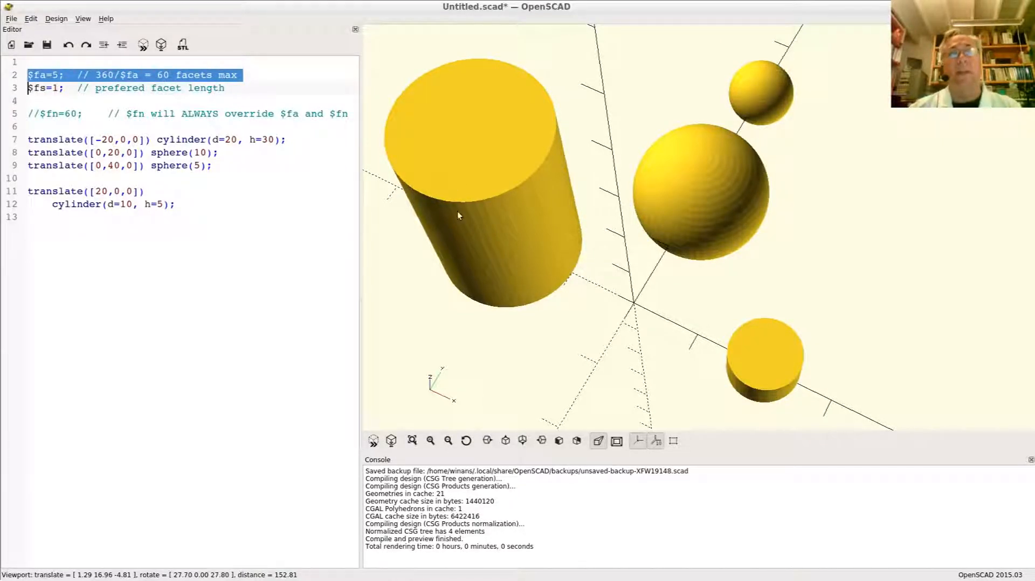
pyautogui.moveTo(518, 169)
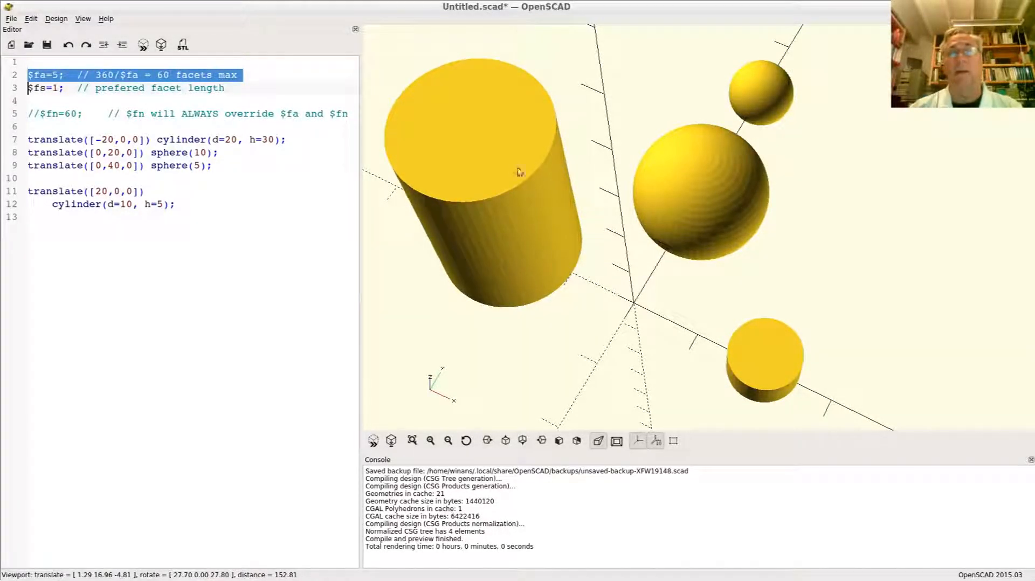
pyautogui.moveTo(677, 208)
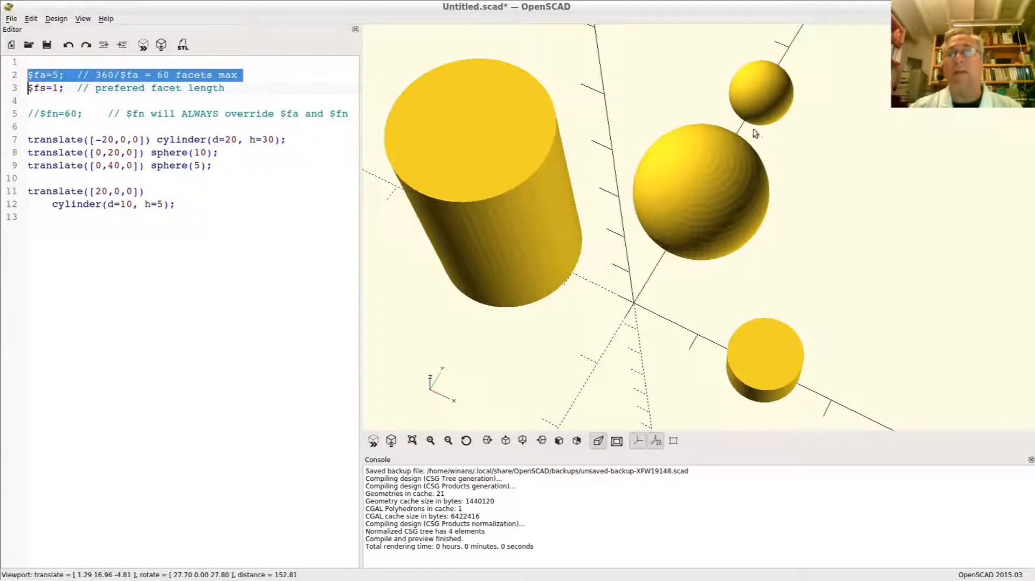
pyautogui.moveTo(729, 131)
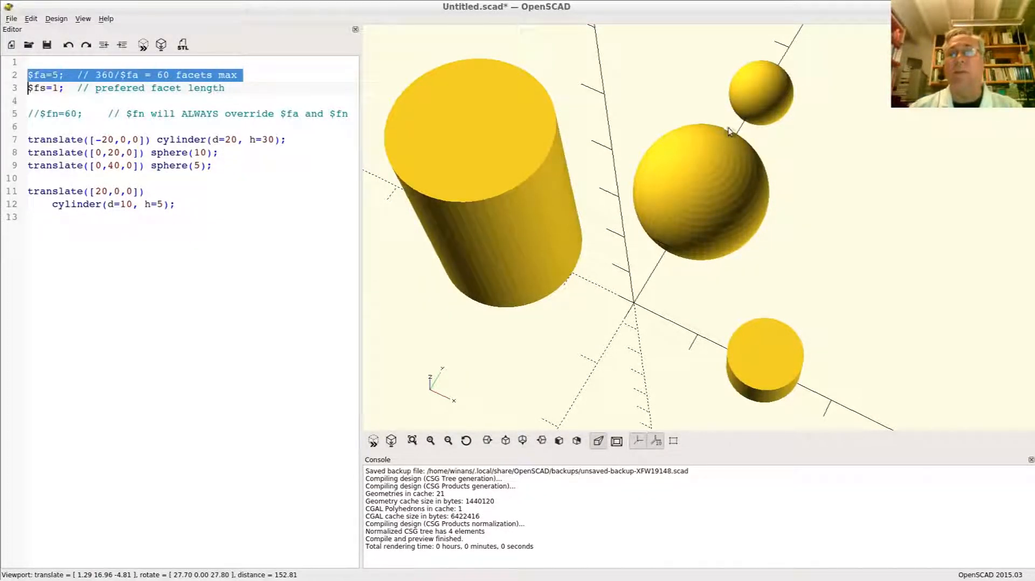
pyautogui.moveTo(777, 185)
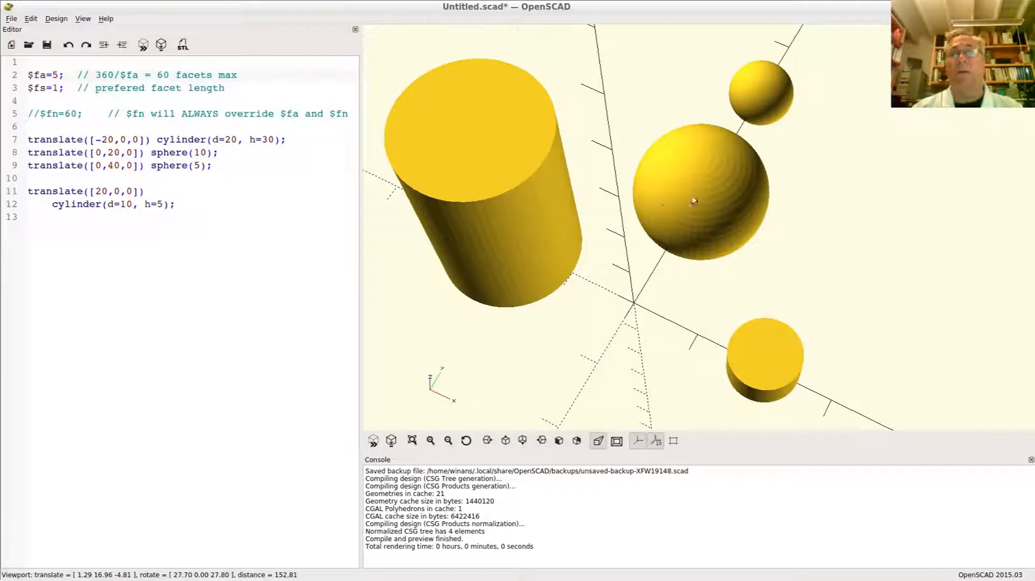
pyautogui.moveTo(500, 183)
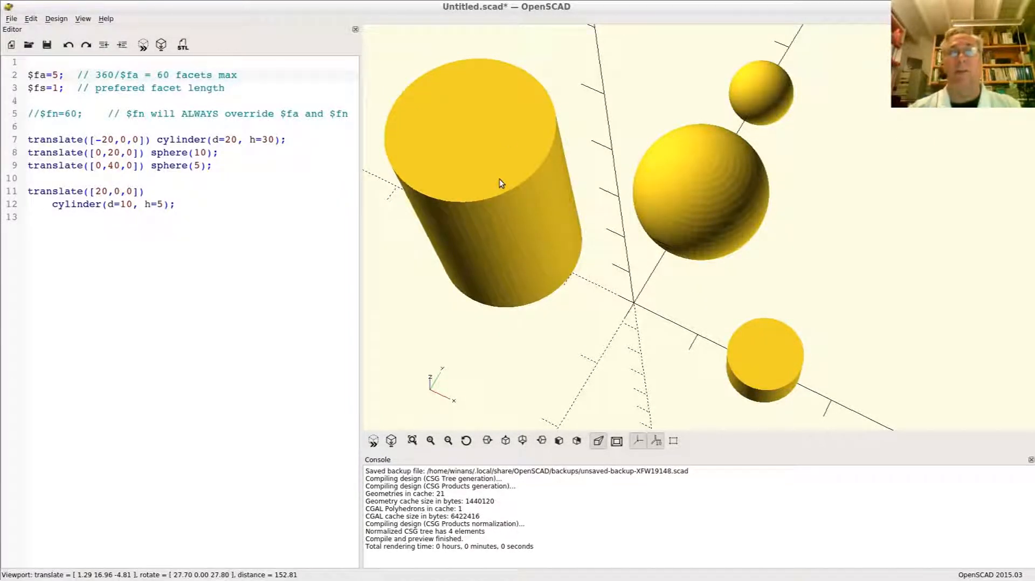
pyautogui.moveTo(498, 183); pyautogui.dragTo(535, 95)
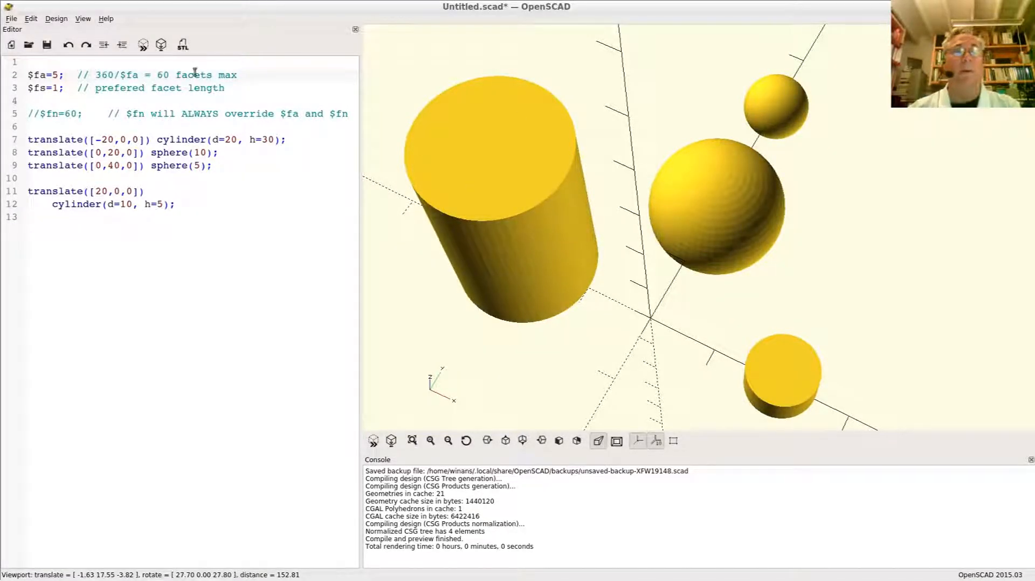
pyautogui.doubleClick(164, 76)
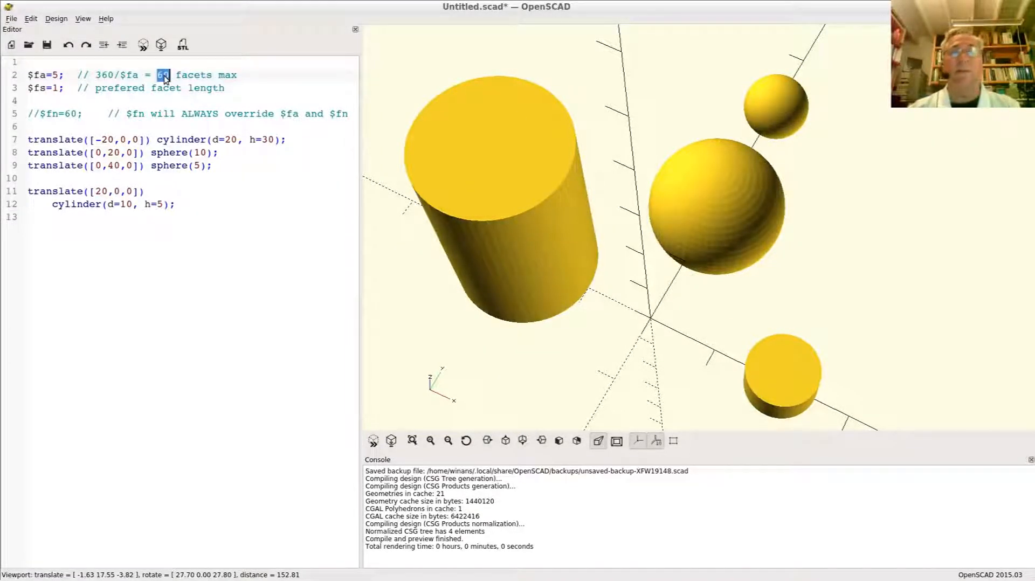
pyautogui.moveTo(535, 235)
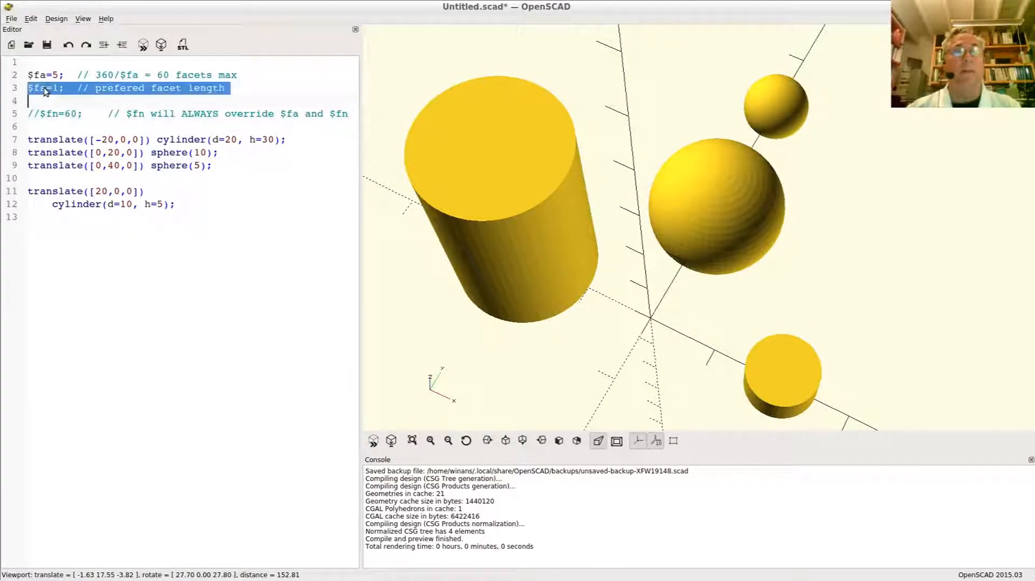
pyautogui.click(42, 90)
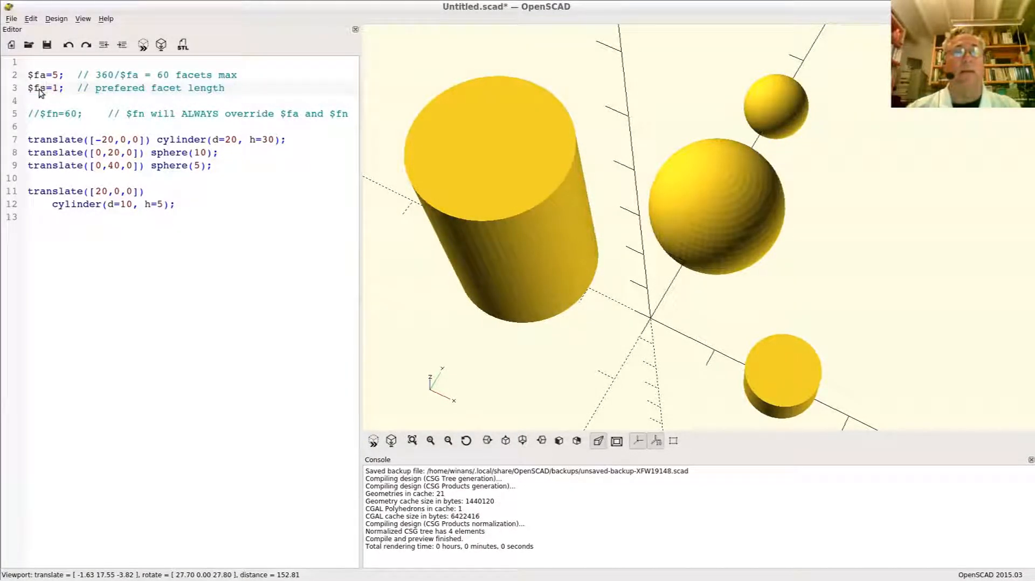
pyautogui.doubleClick(42, 88)
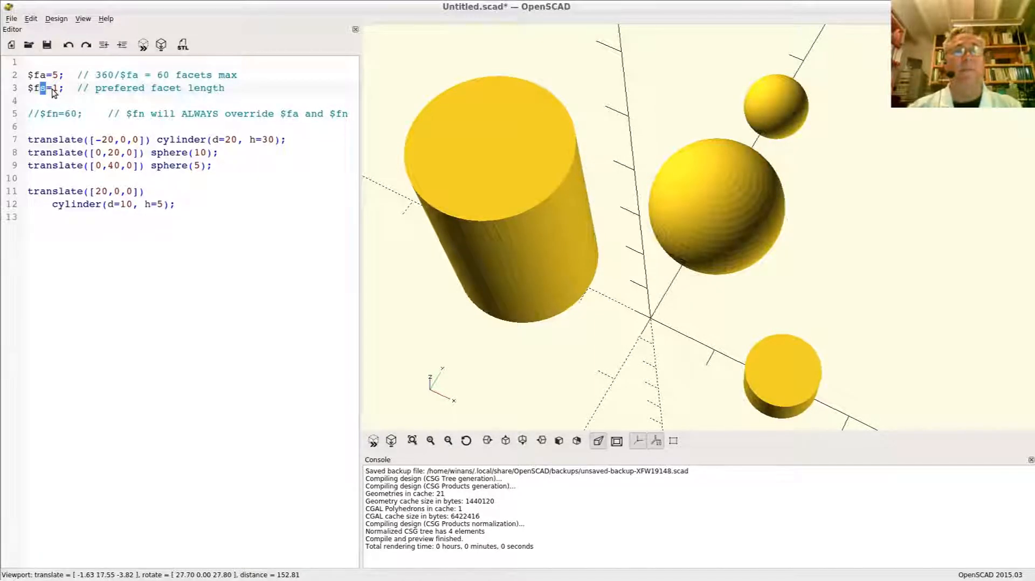
pyautogui.doubleClick(194, 75)
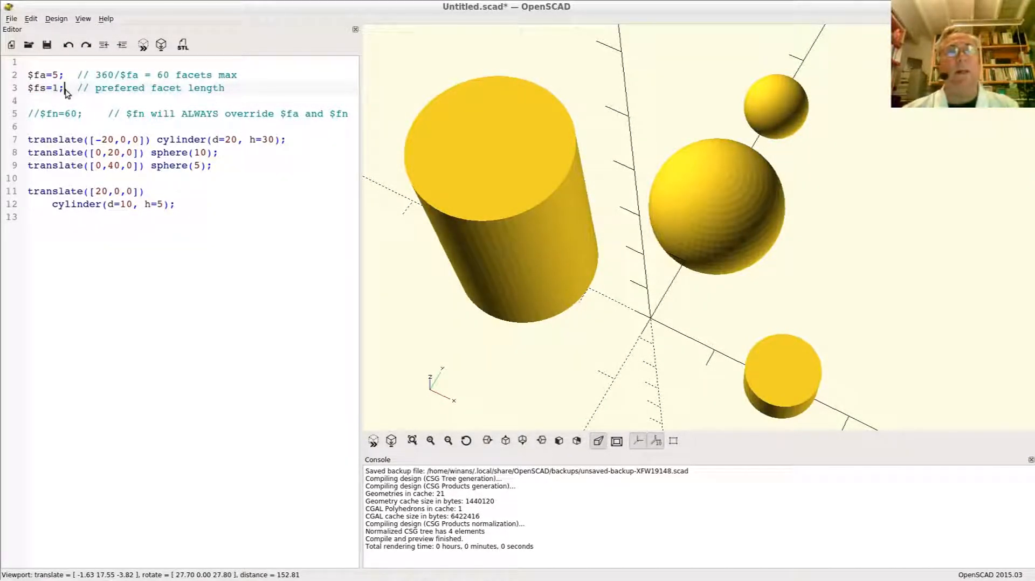
pyautogui.moveTo(125, 101)
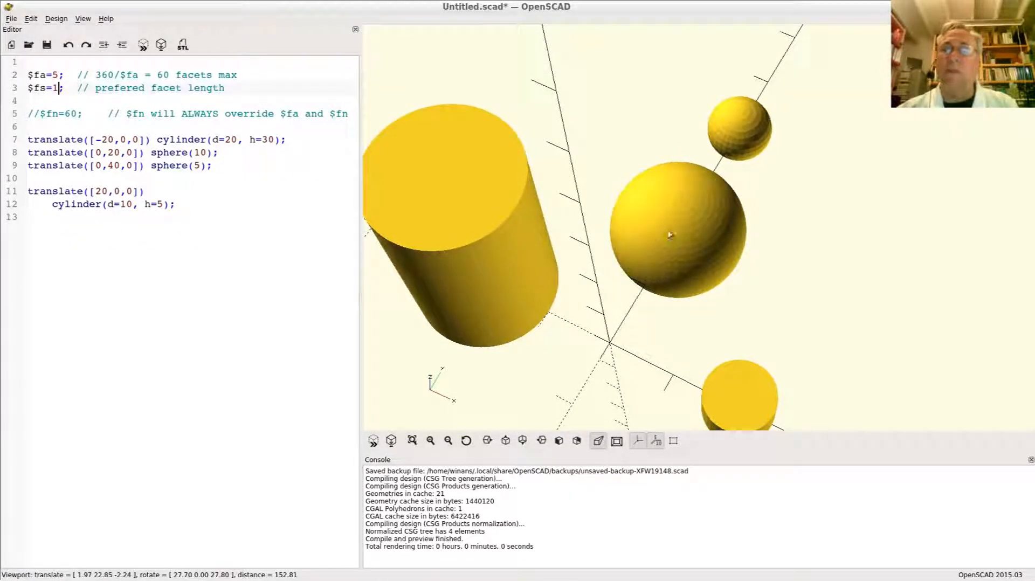
pyautogui.moveTo(651, 287)
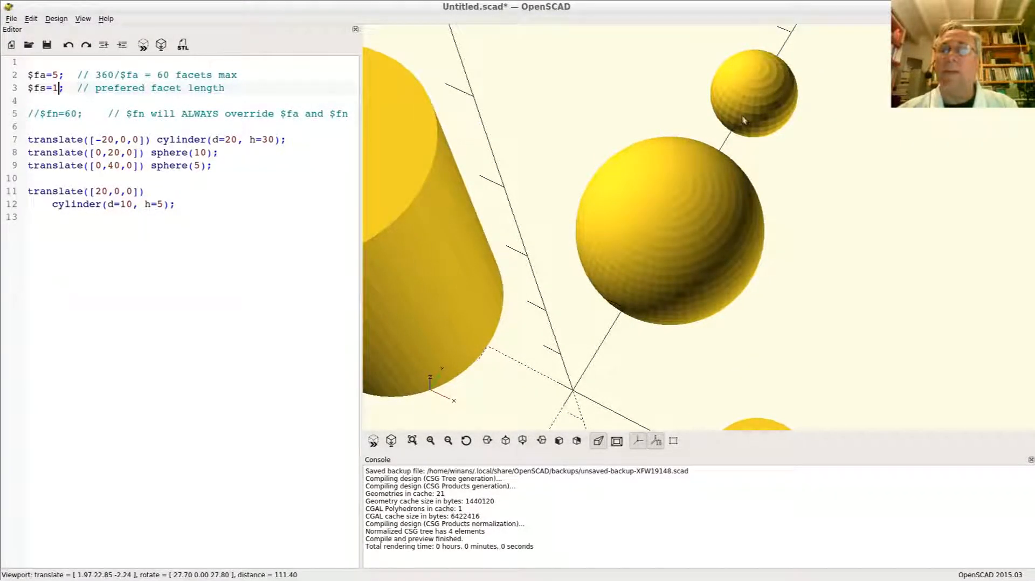
pyautogui.moveTo(753, 93)
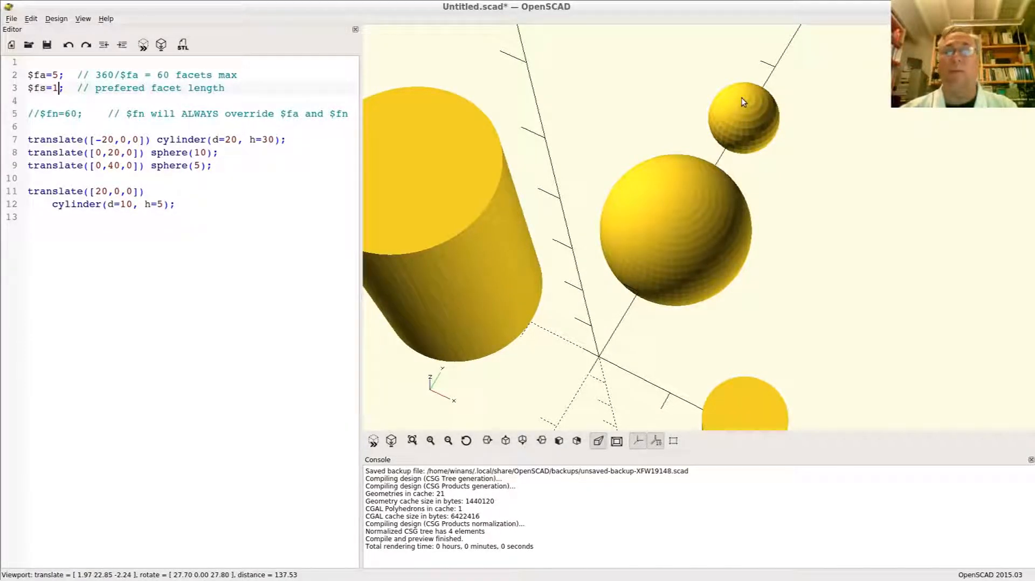
# - Pan the view to re-centre the faceted spheres under $fa=5 and $fs=1
pyautogui.moveTo(743, 102); pyautogui.dragTo(607, 261)
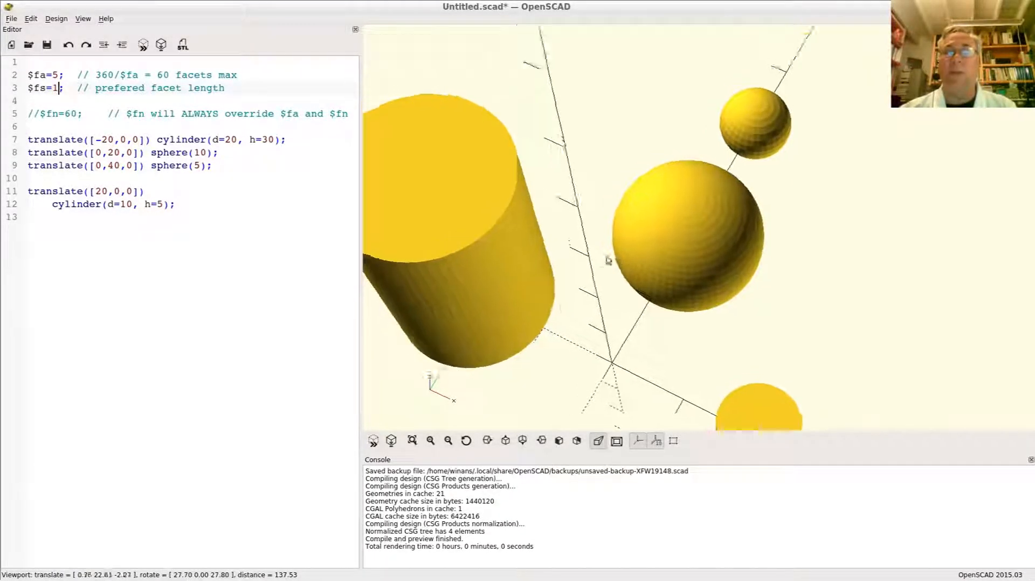
pyautogui.moveTo(607, 260); pyautogui.dragTo(662, 221)
pyautogui.write('0')
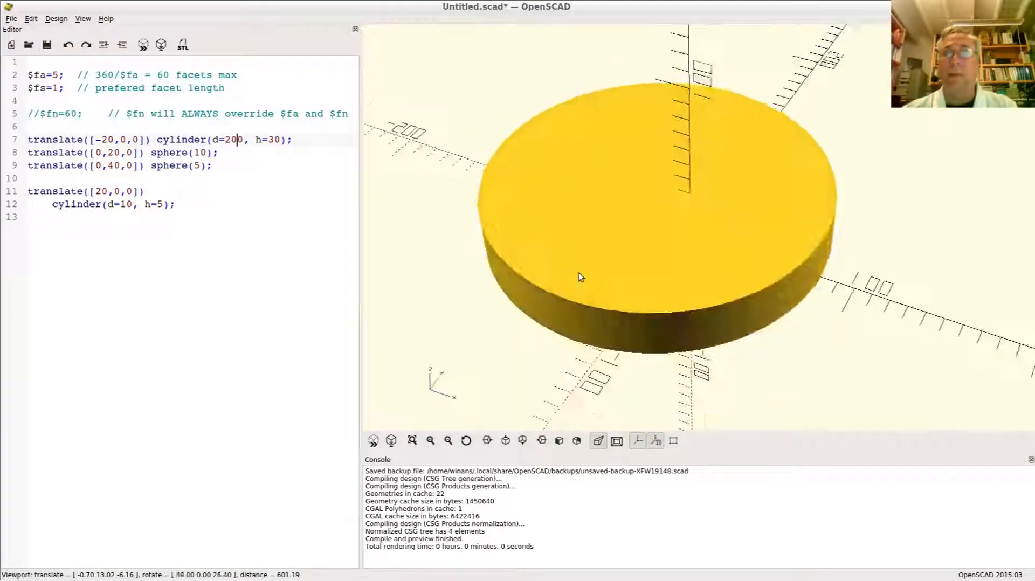
# - Tilt the view to see the wide 200-diameter disc, then return to the first cylinder's code
pyautogui.moveTo(581, 277); pyautogui.dragTo(613, 312)
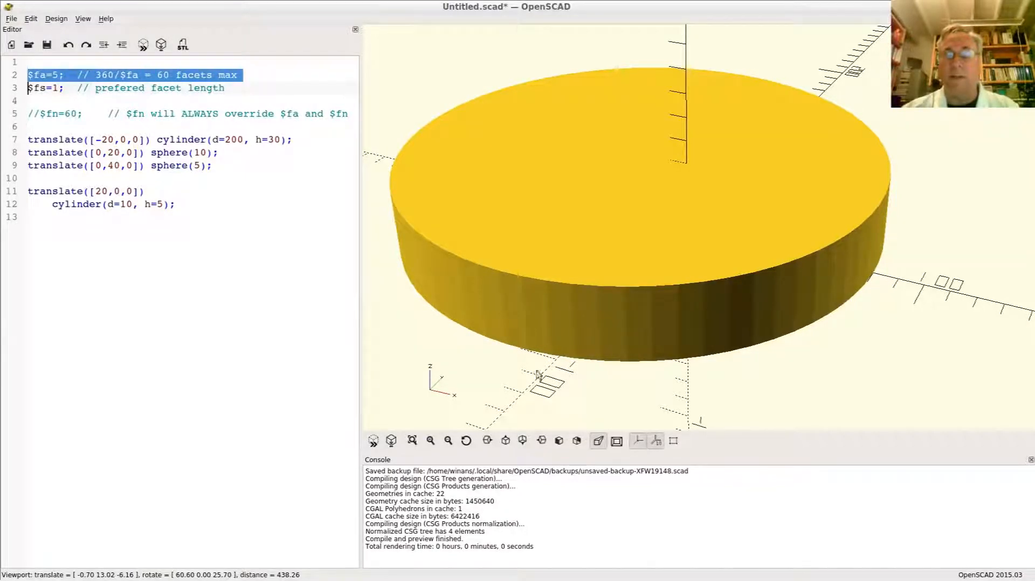
pyautogui.moveTo(561, 364)
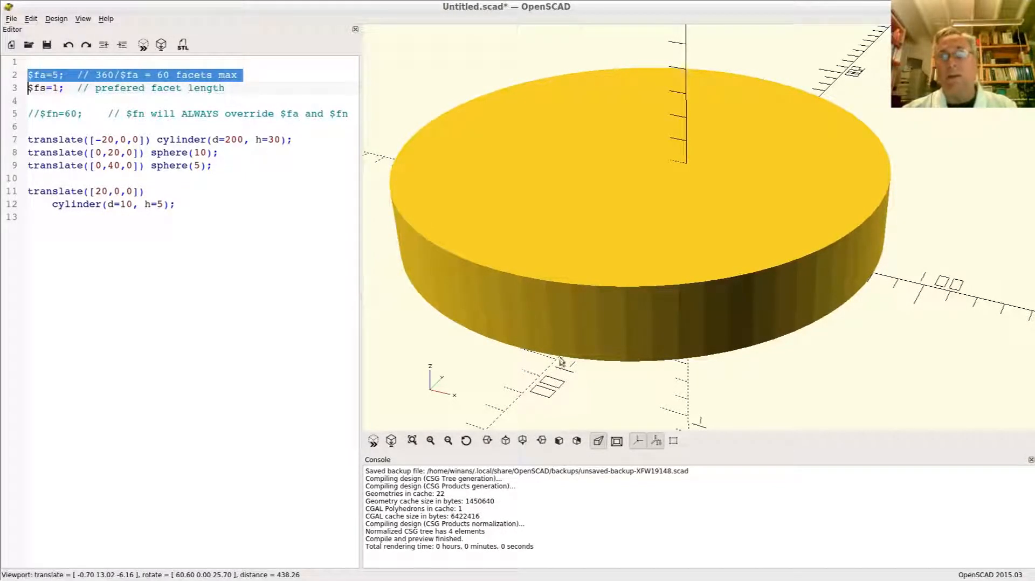
pyautogui.moveTo(537, 374)
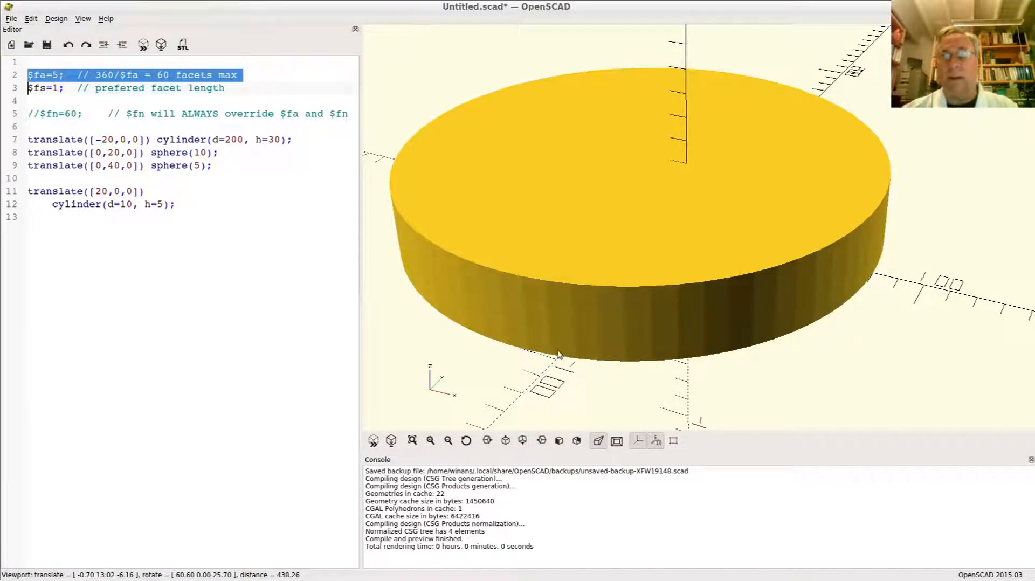
pyautogui.moveTo(573, 358)
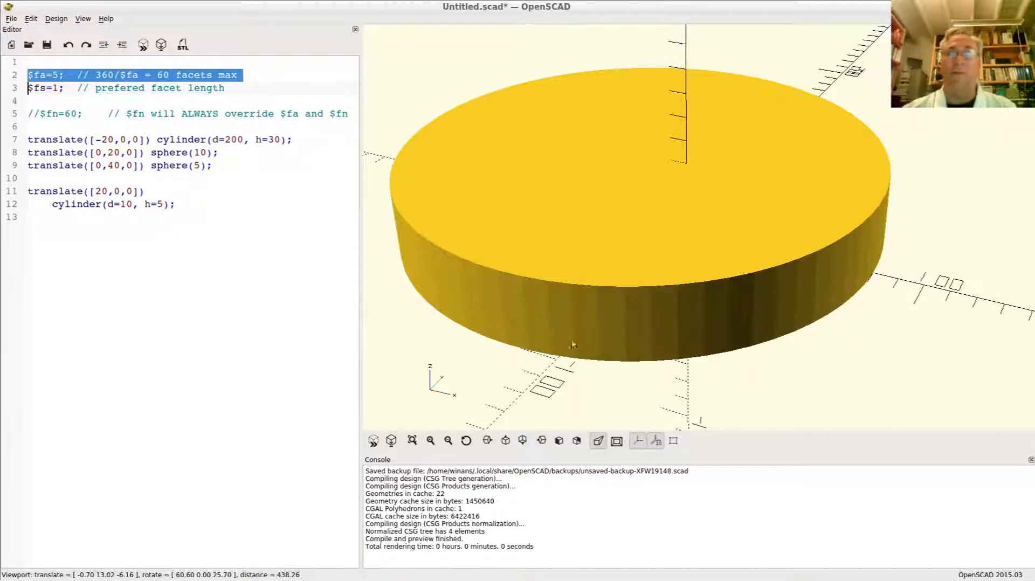
pyautogui.moveTo(572, 344); pyautogui.dragTo(578, 284)
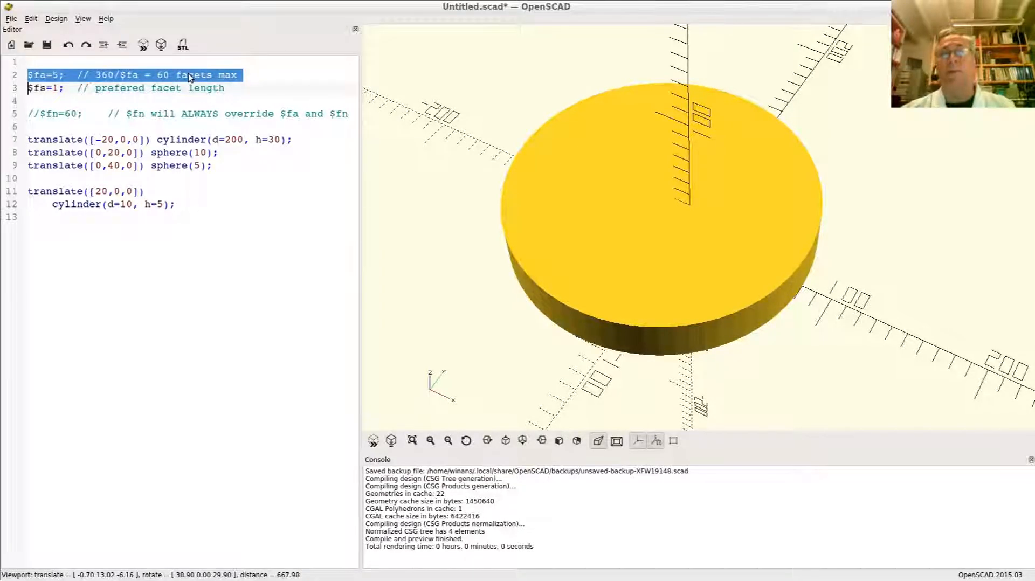
pyautogui.click(150, 88)
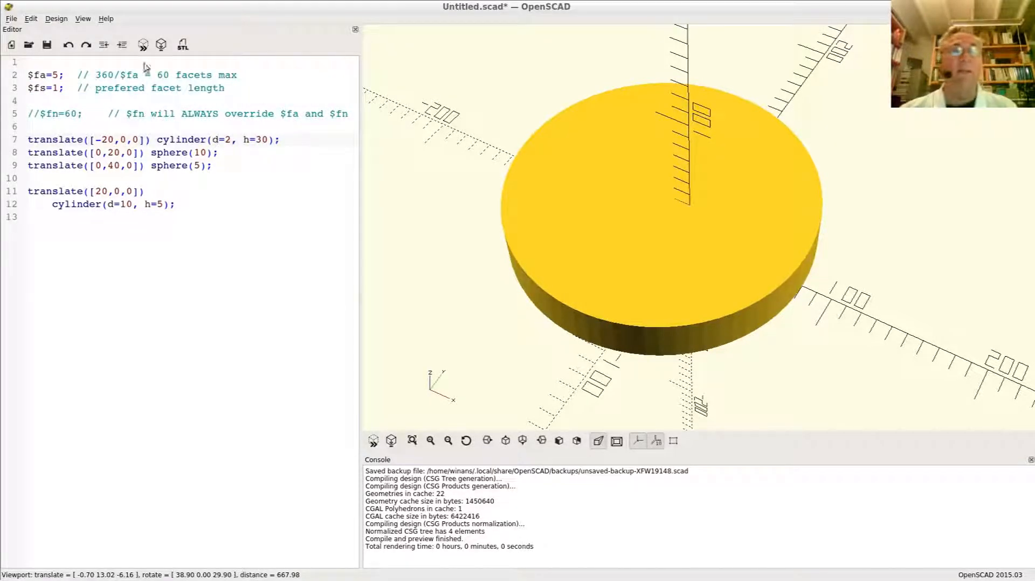
# - Zoom in and orbit to inspect the thin diameter-2 rod and its faceted tip
pyautogui.scroll(-3)
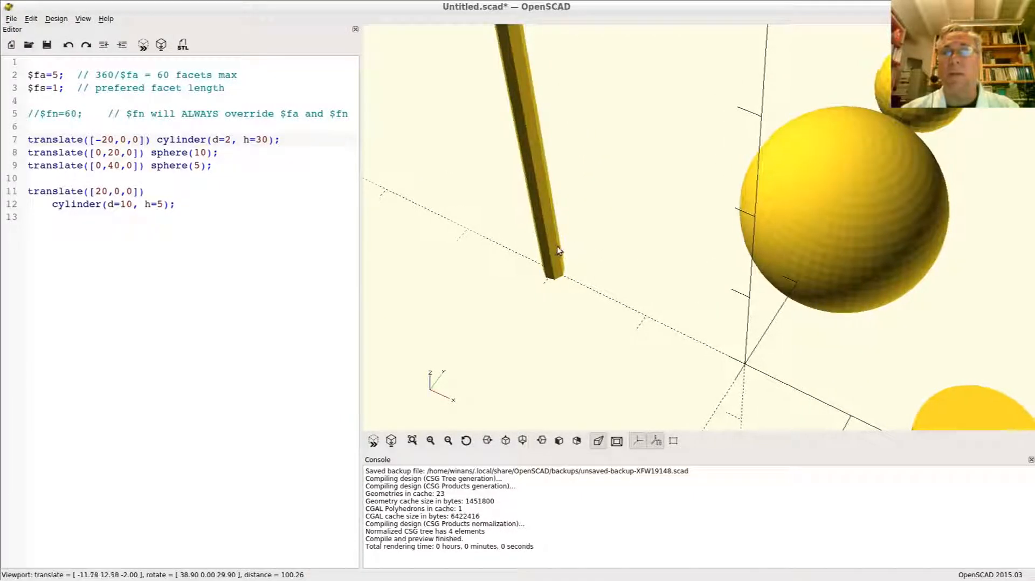
pyautogui.moveTo(558, 250); pyautogui.dragTo(584, 276)
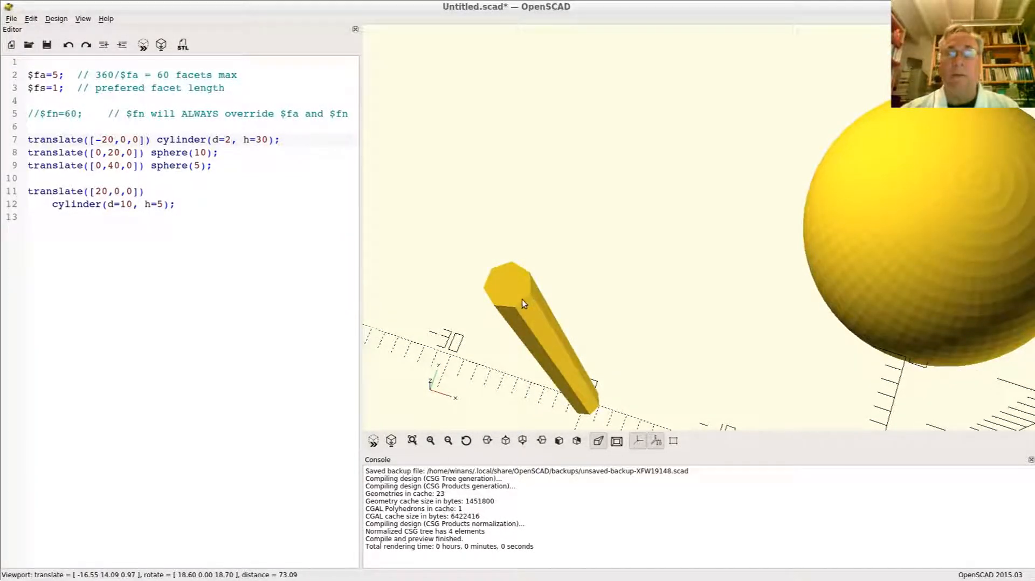
pyautogui.moveTo(485, 309)
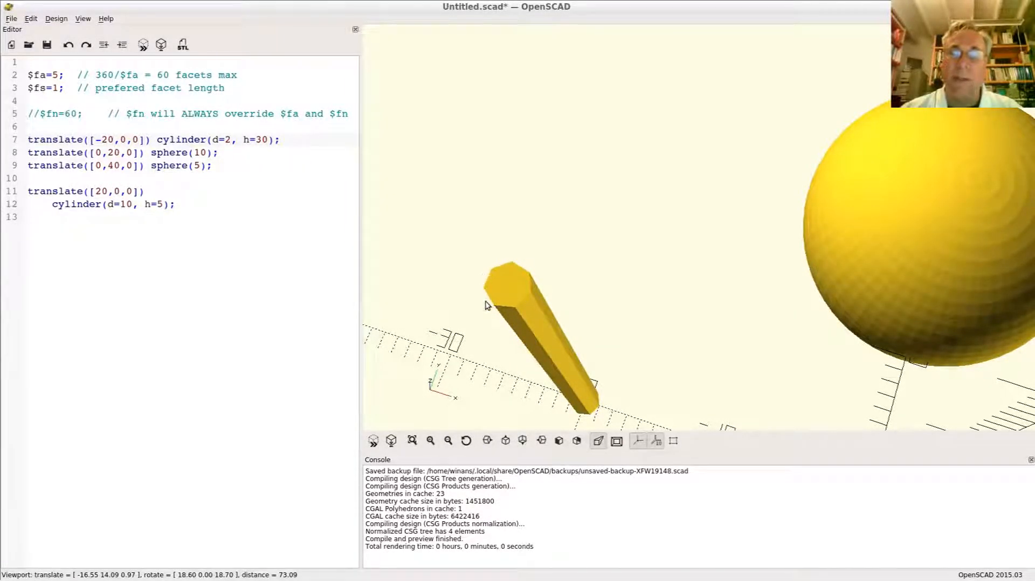
pyautogui.moveTo(485, 305); pyautogui.dragTo(575, 310)
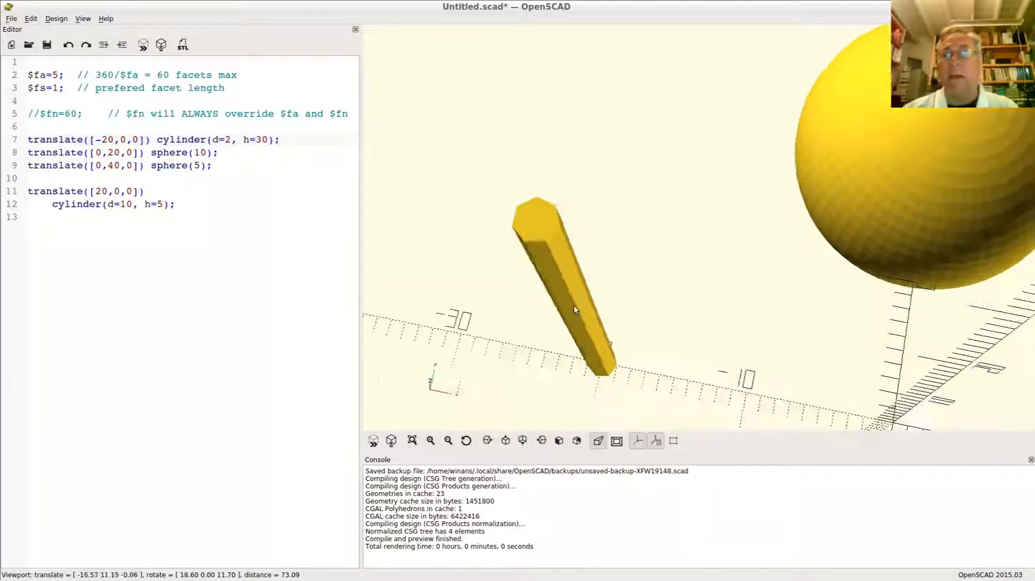
pyautogui.moveTo(575, 310); pyautogui.dragTo(575, 278)
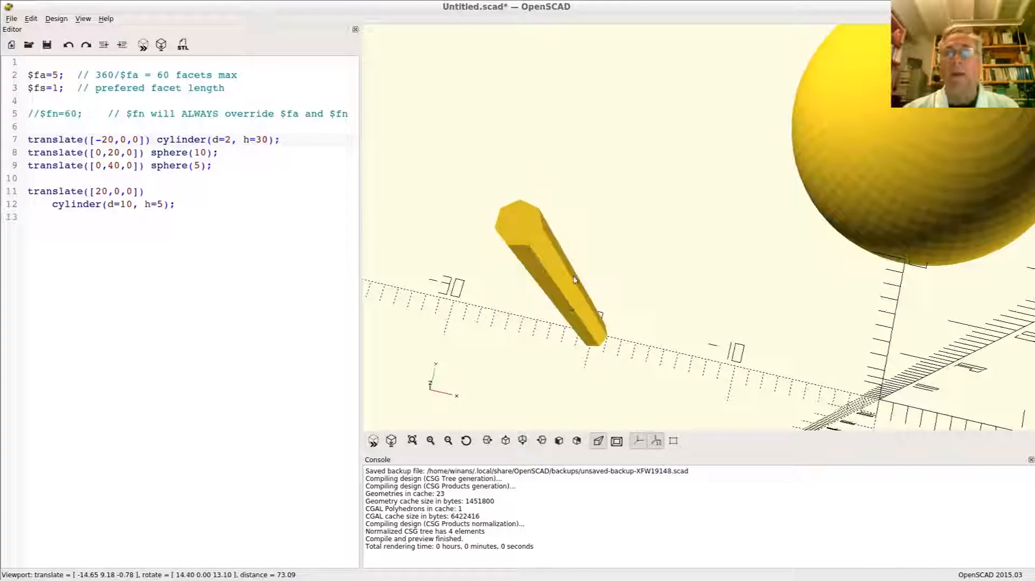
pyautogui.moveTo(523, 238)
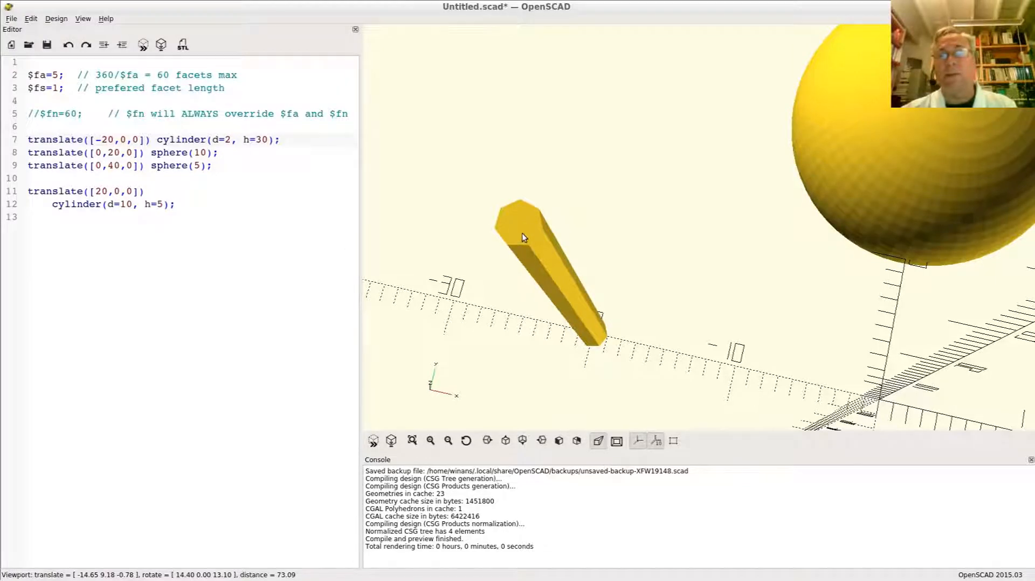
pyautogui.moveTo(528, 221)
pyautogui.write('1')
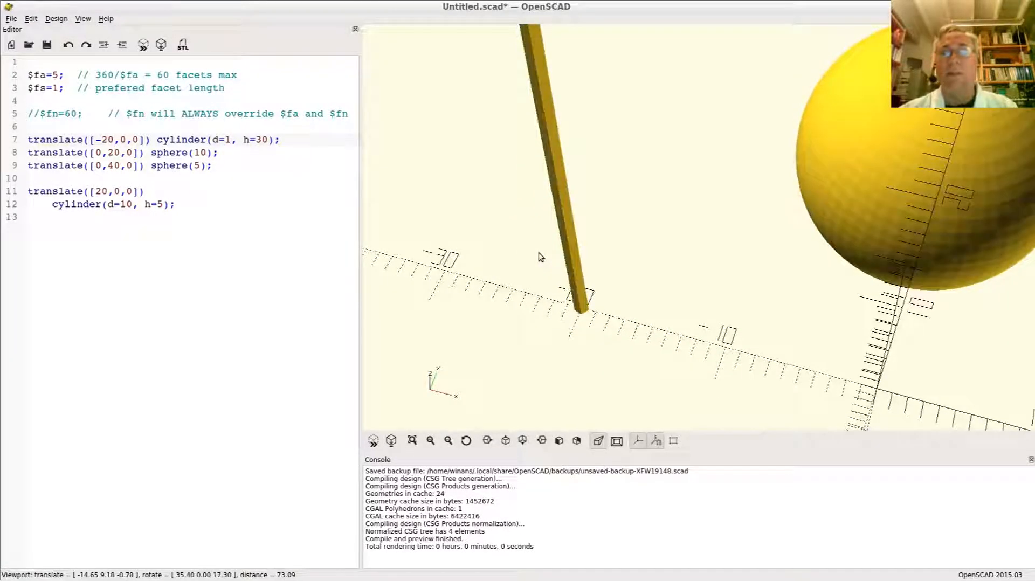
# - Orbit and zoom to view the thinner diameter-1 rod
pyautogui.moveTo(538, 258); pyautogui.dragTo(502, 152)
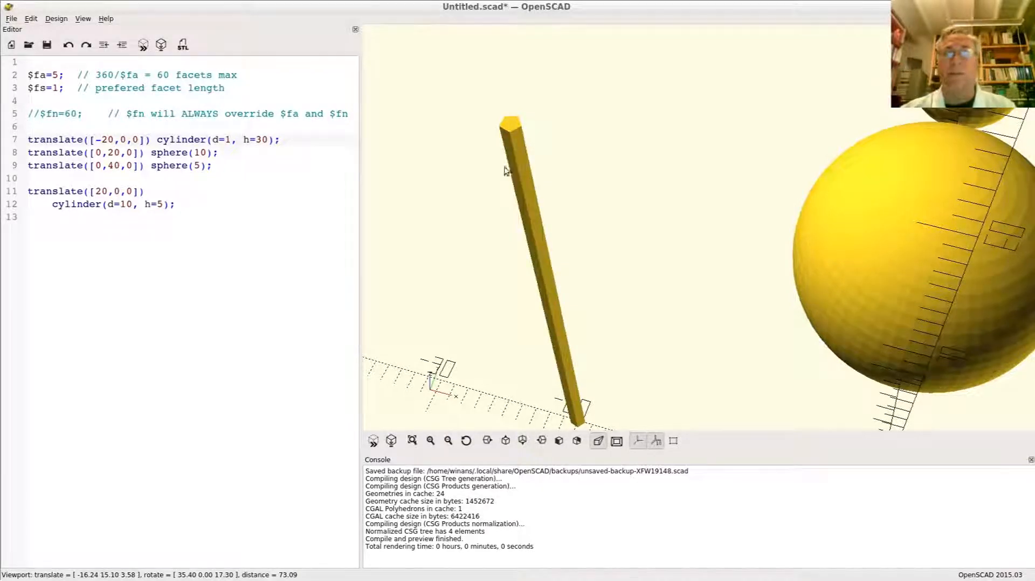
pyautogui.scroll(-3)
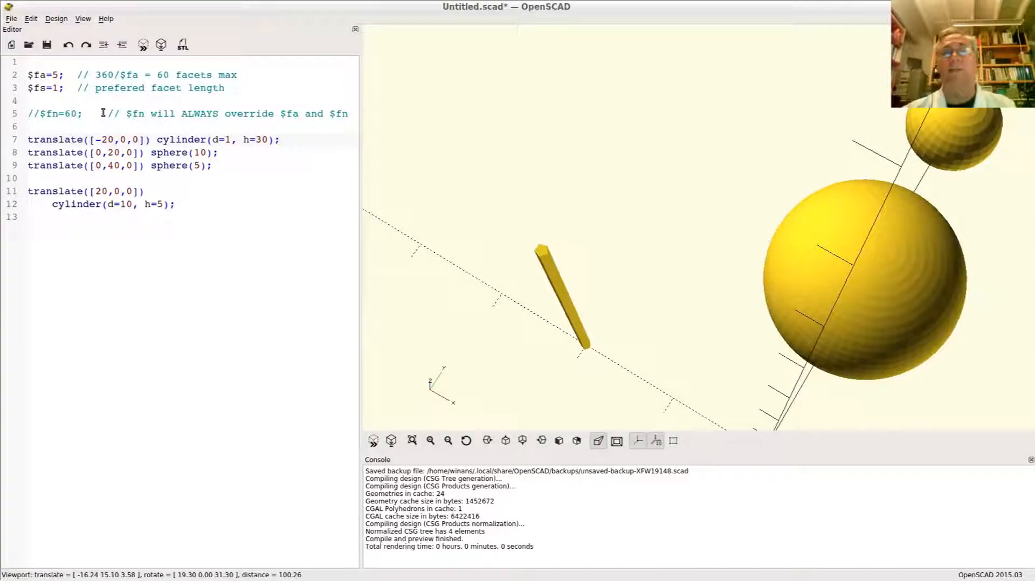
# - Give the small cylinder at [20,0,0] its own $fn=6 so it previews as a hexagonal prism
pyautogui.moveTo(28, 75); pyautogui.dragTo(71, 87)
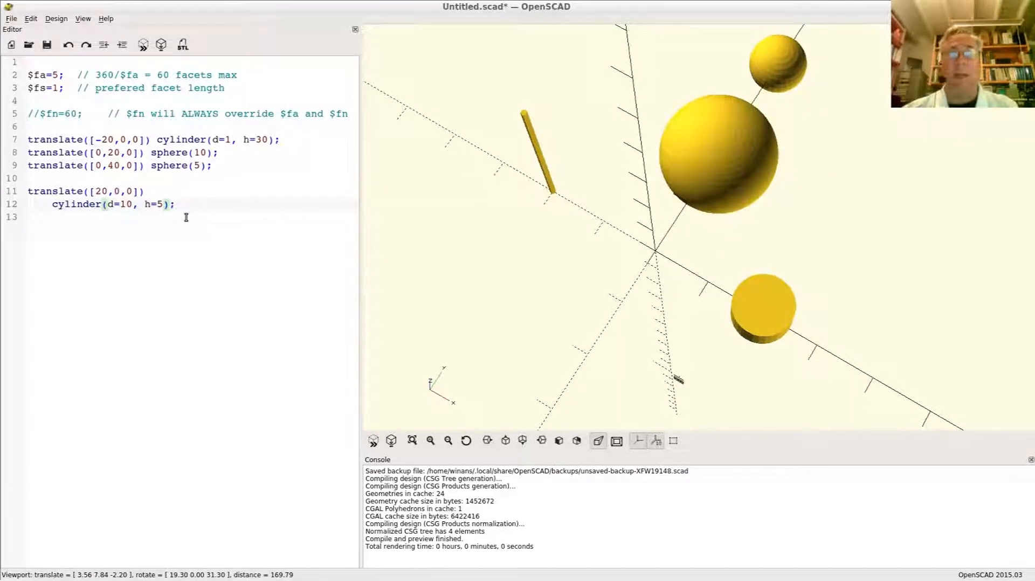
pyautogui.write('", "')
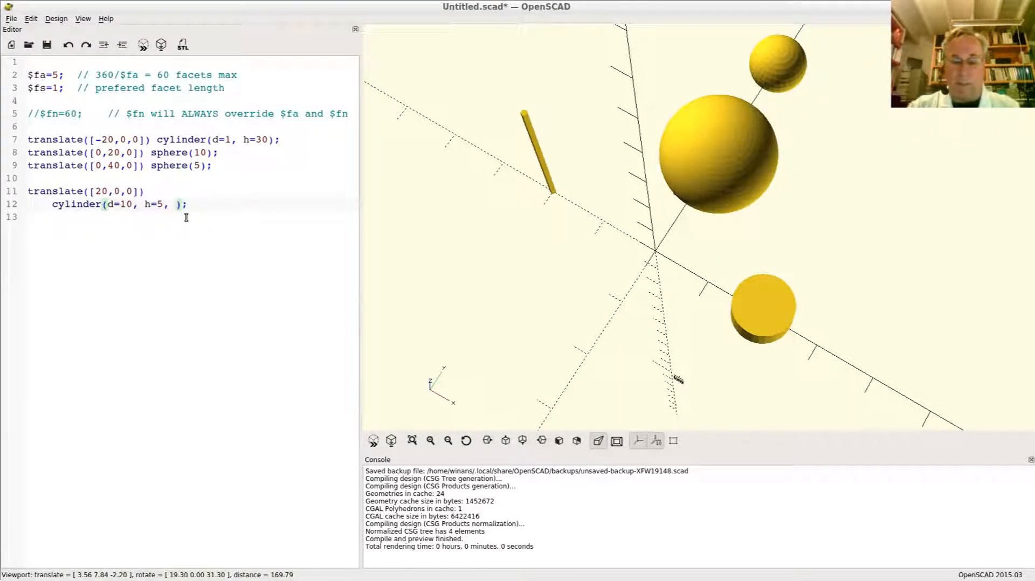
pyautogui.write('$fn=')
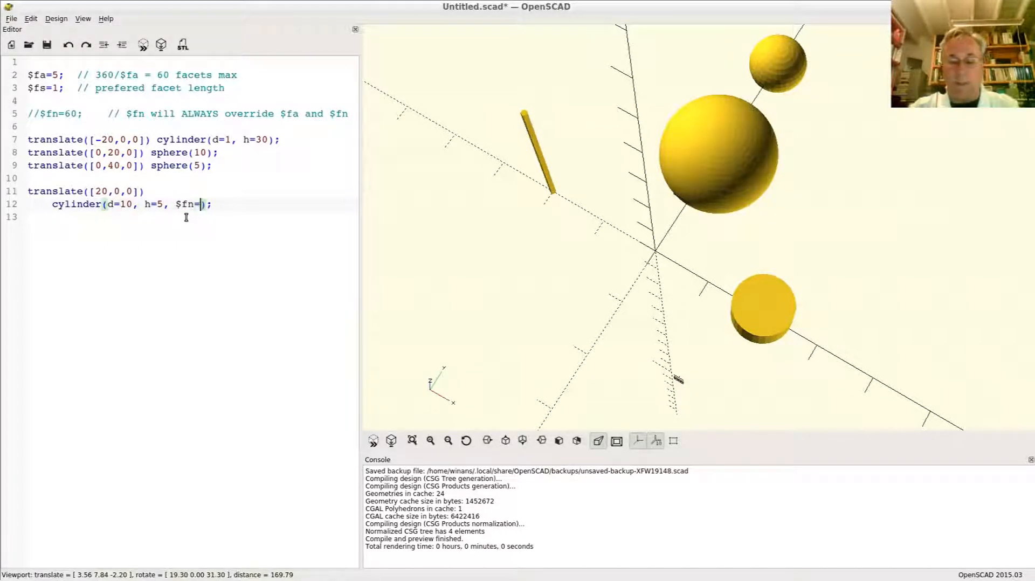
pyautogui.write('6')
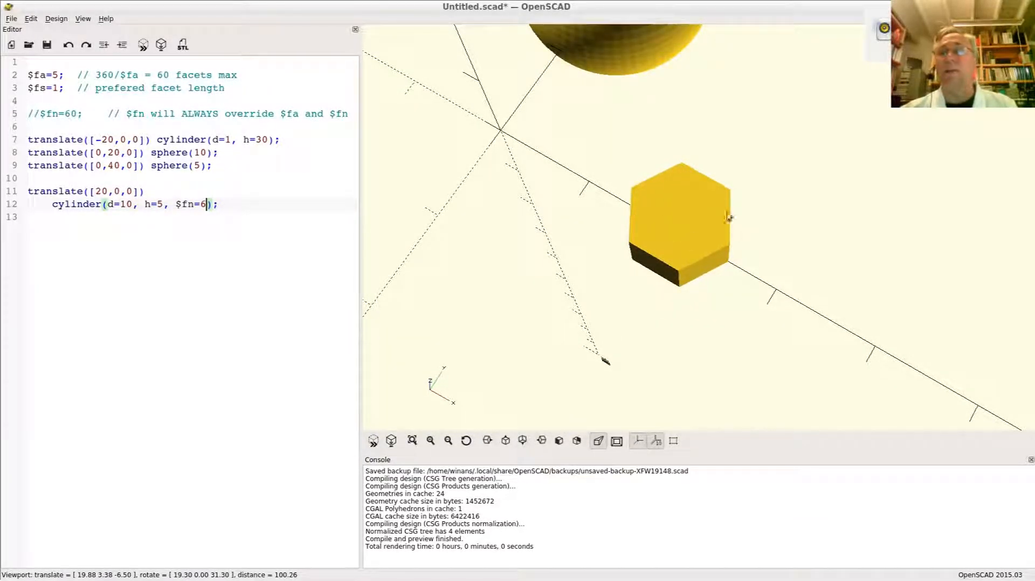
pyautogui.moveTo(676, 234)
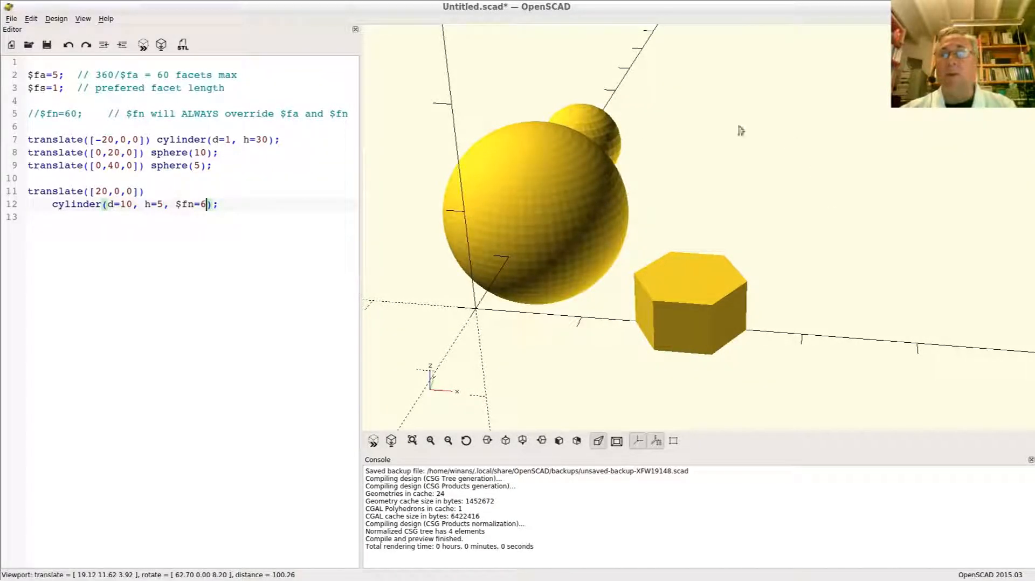
pyautogui.moveTo(612, 294)
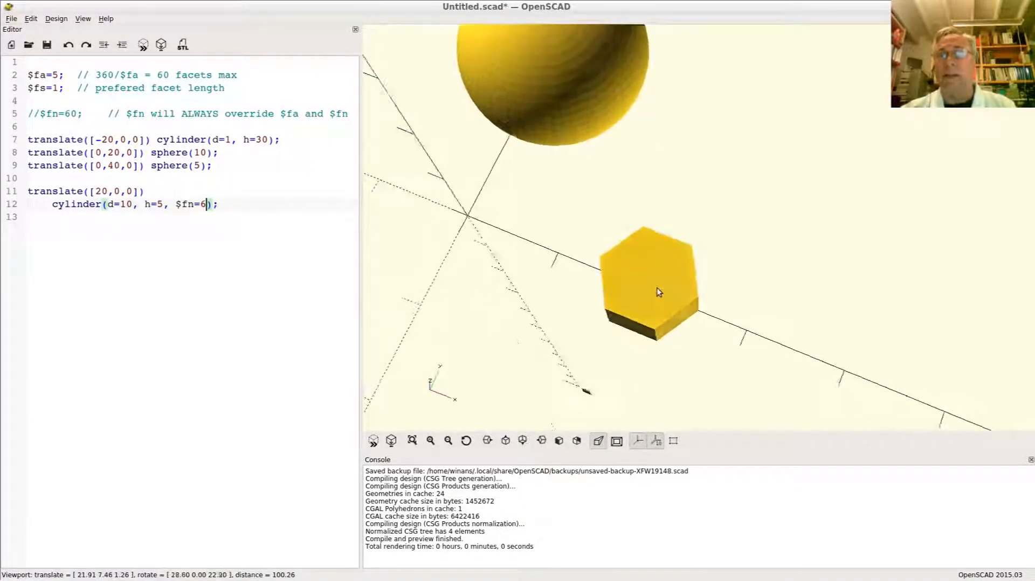
pyautogui.moveTo(654, 291); pyautogui.dragTo(601, 307)
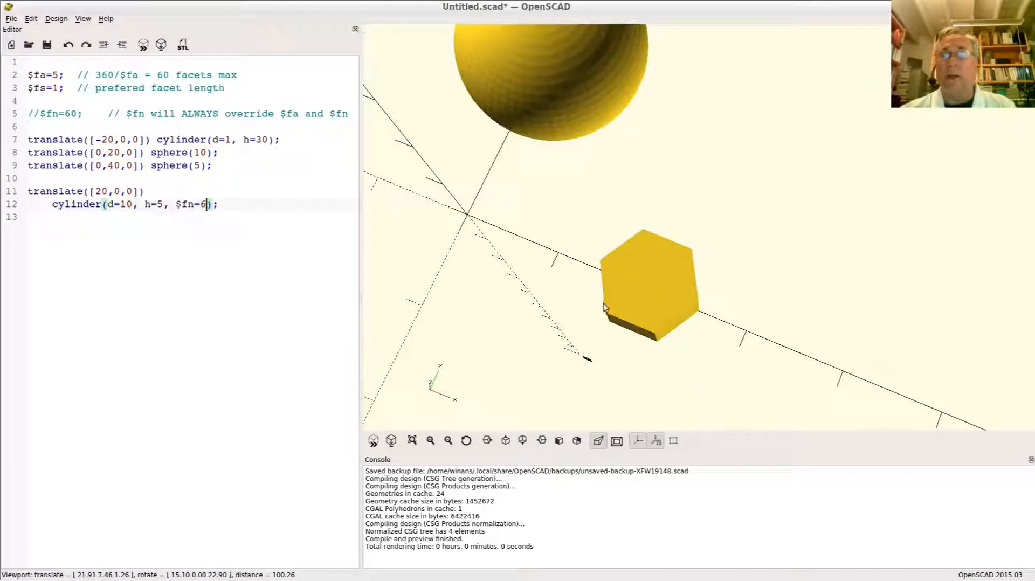
pyautogui.moveTo(636, 289)
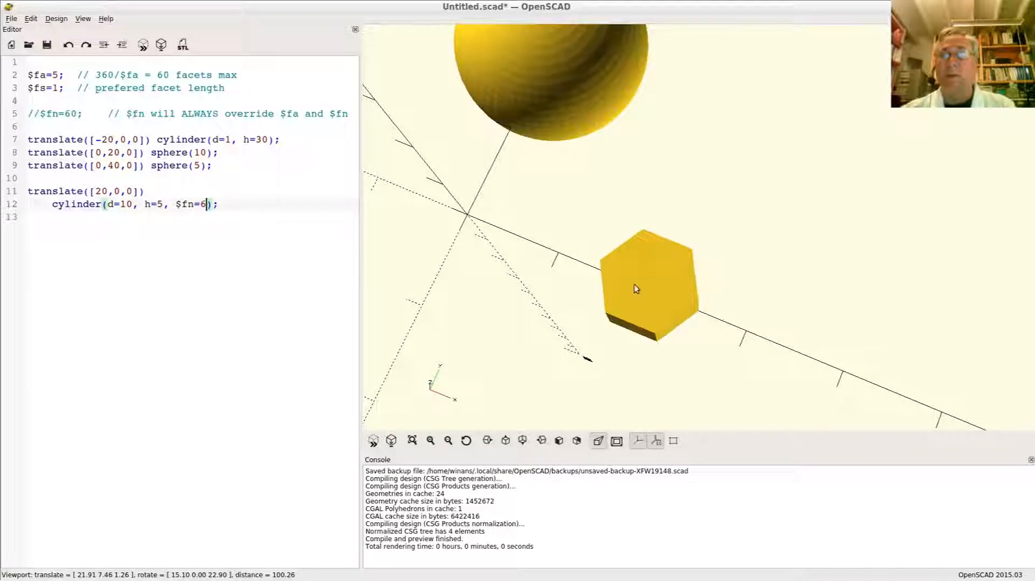
pyautogui.moveTo(635, 289); pyautogui.dragTo(651, 269)
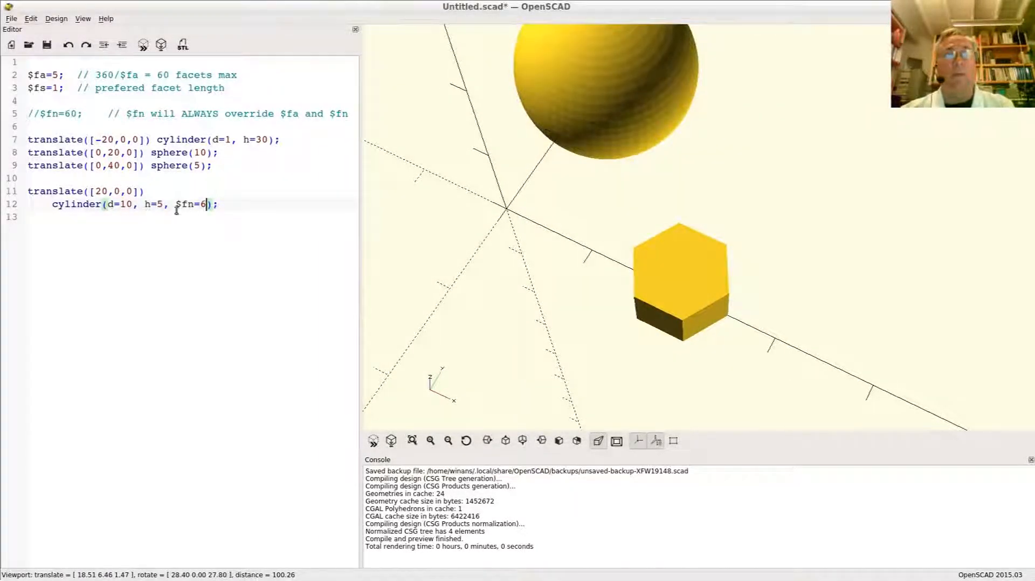
# - Highlight the hexagonal cylinder's code line, then select the first cylinder's diameter value
pyautogui.doubleClick(192, 205)
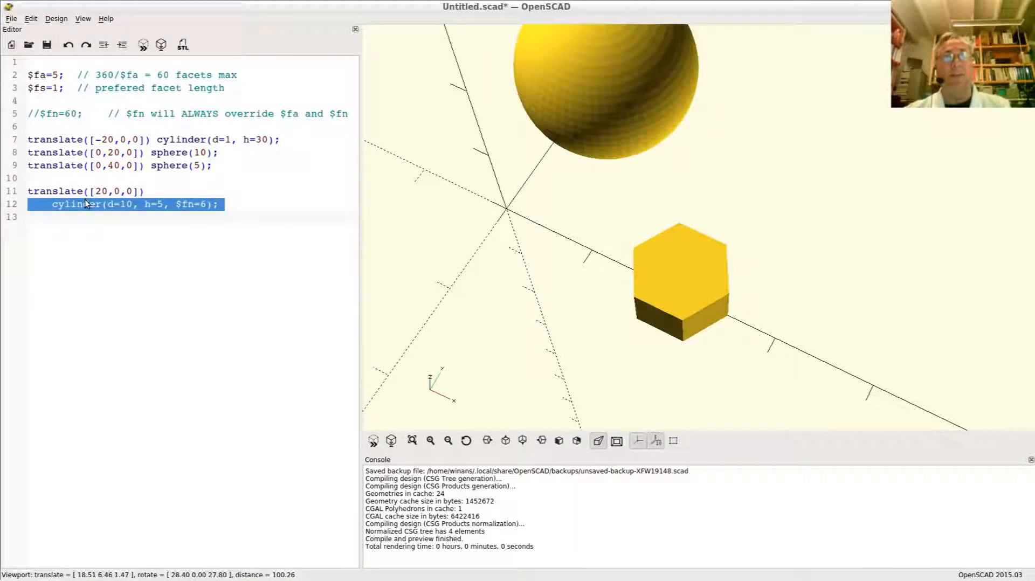
pyautogui.click(201, 207)
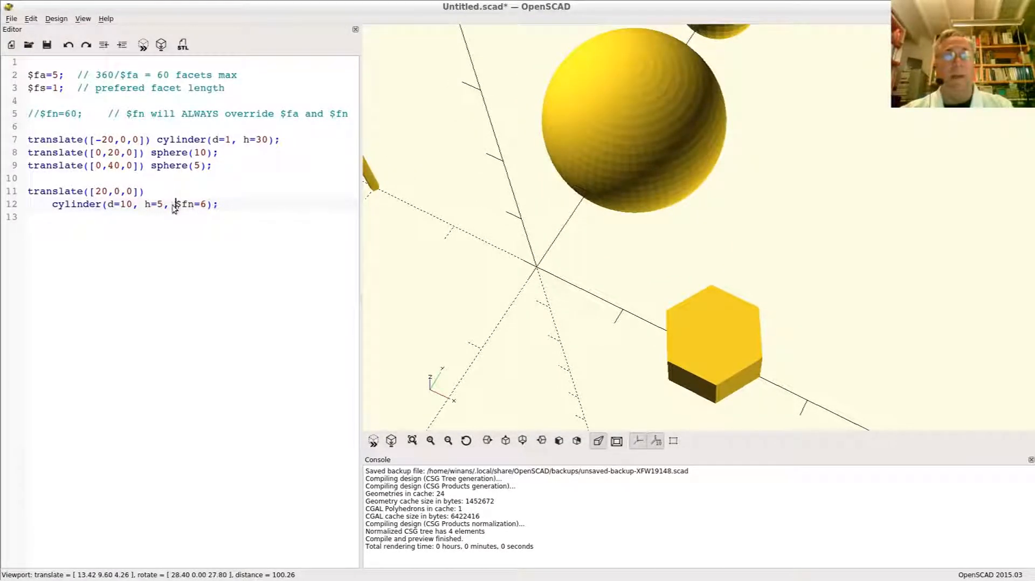
pyautogui.doubleClick(192, 205)
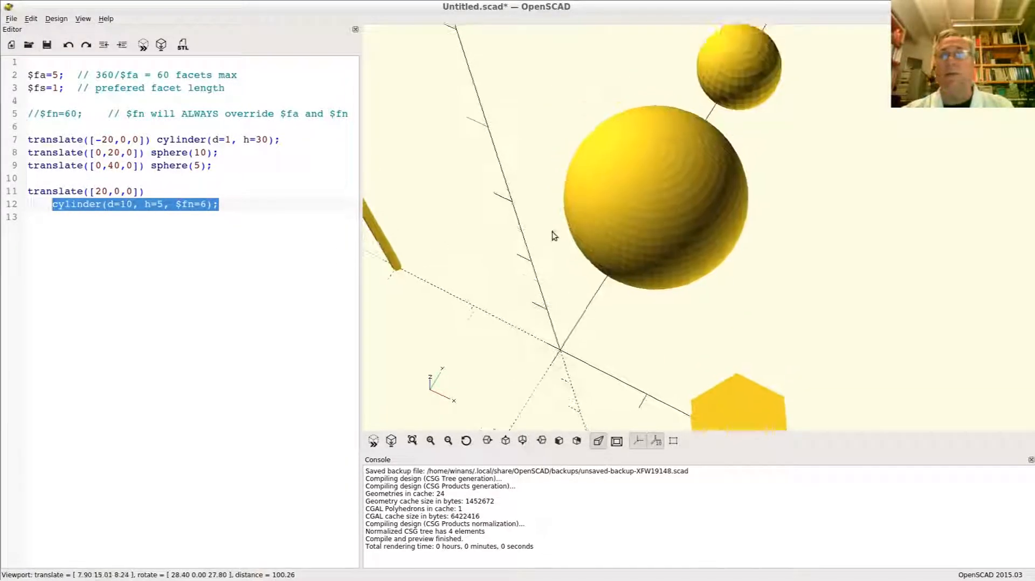
pyautogui.scroll(-3)
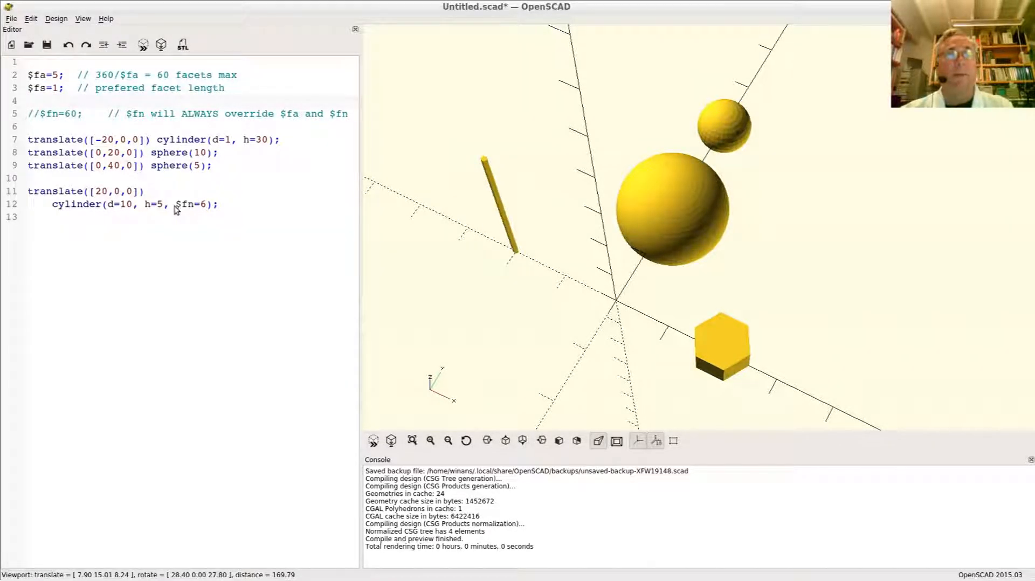
pyautogui.doubleClick(192, 205)
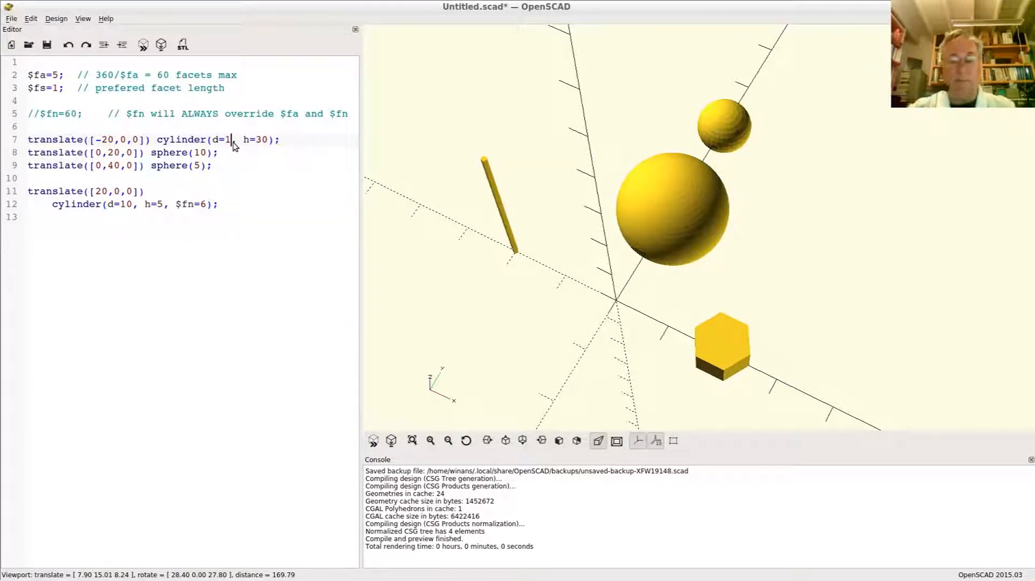
# - Widen the first cylinder to diameter 20 and orbit to compare it with the spheres and hexagonal prism
pyautogui.write('60')
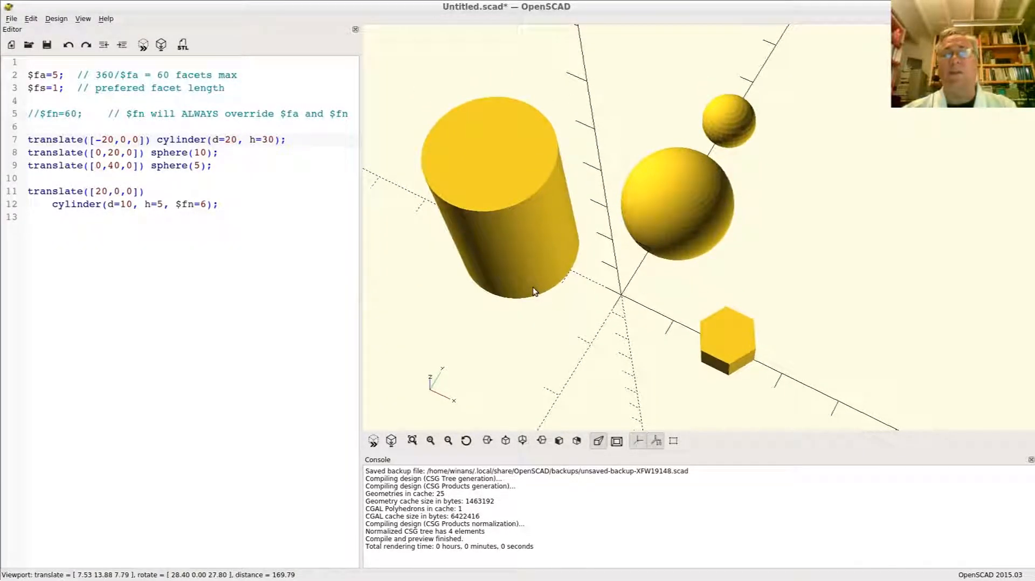
pyautogui.moveTo(535, 291); pyautogui.dragTo(551, 250)
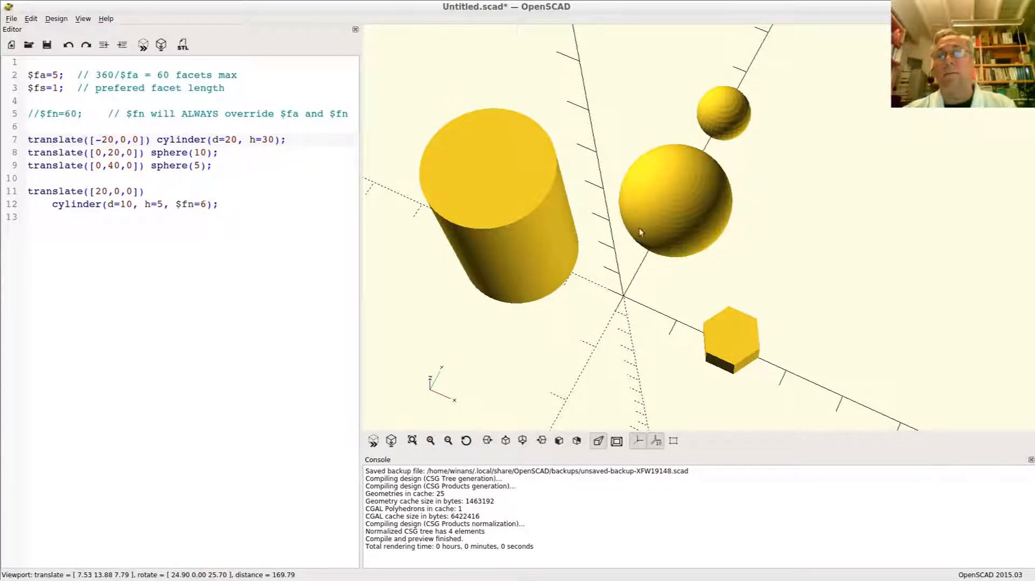
pyautogui.moveTo(640, 230); pyautogui.dragTo(624, 220)
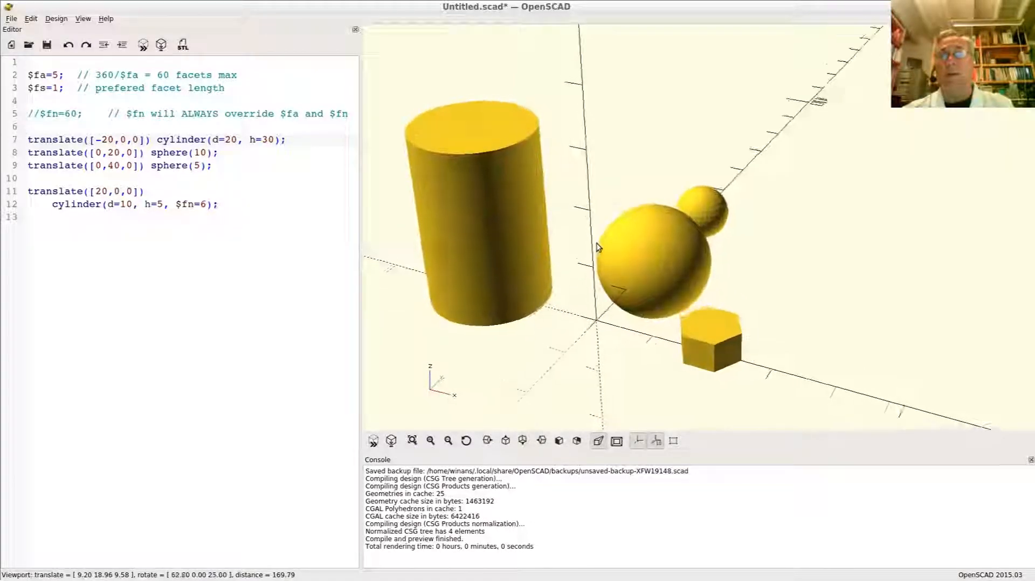
pyautogui.moveTo(597, 249); pyautogui.dragTo(626, 260)
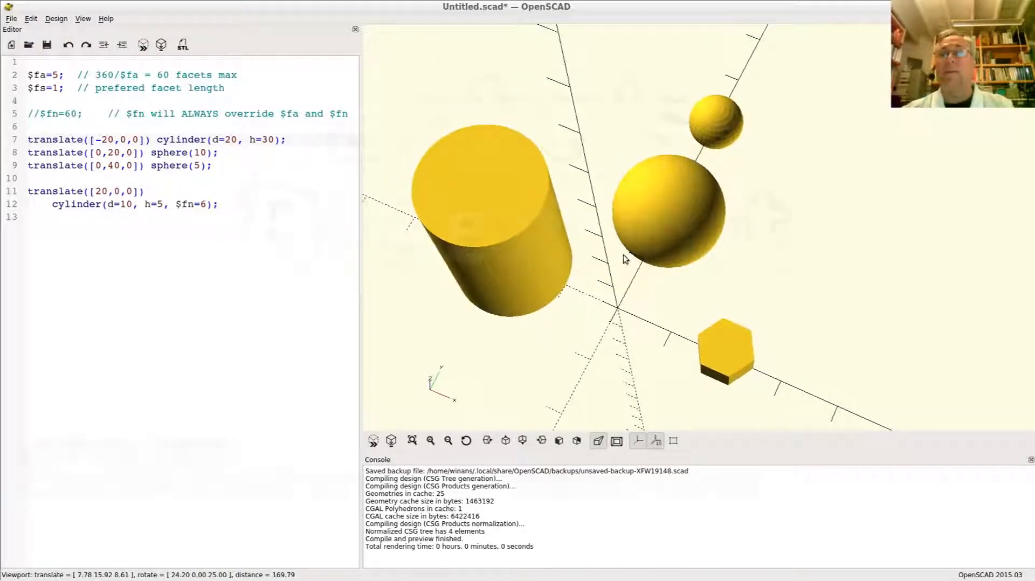